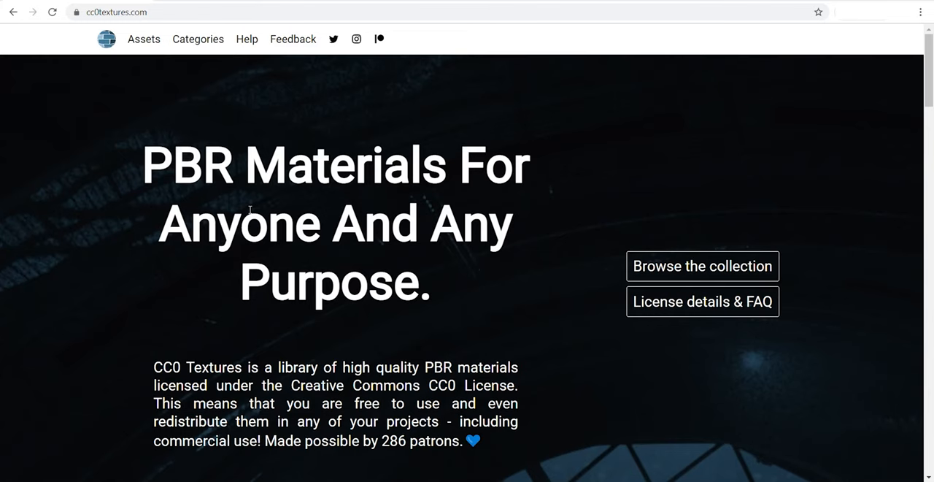
Browse CC0 Textures' Categories page through Rock, Marble and Bark, then return to the top.
{"action": "left_click", "coordinate": [116, 12]}
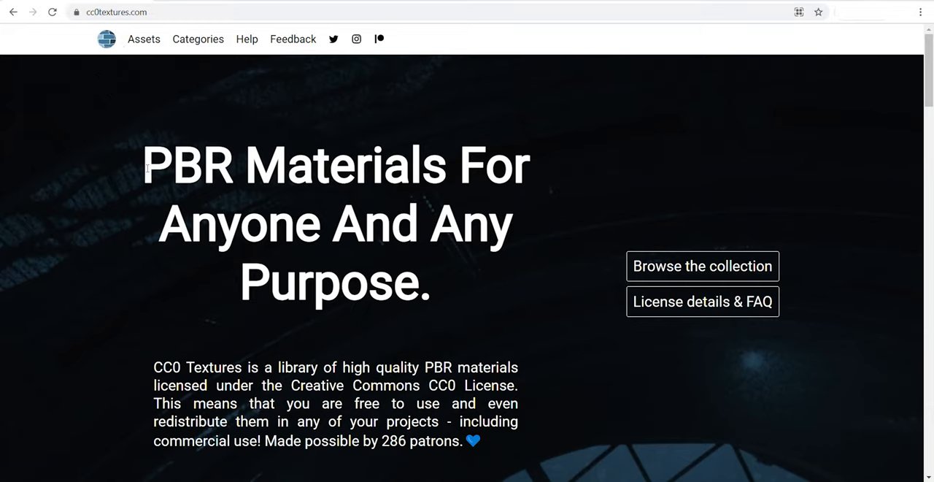
{"action": "left_click_drag", "start_coordinate": [143, 164], "coordinate": [531, 165]}
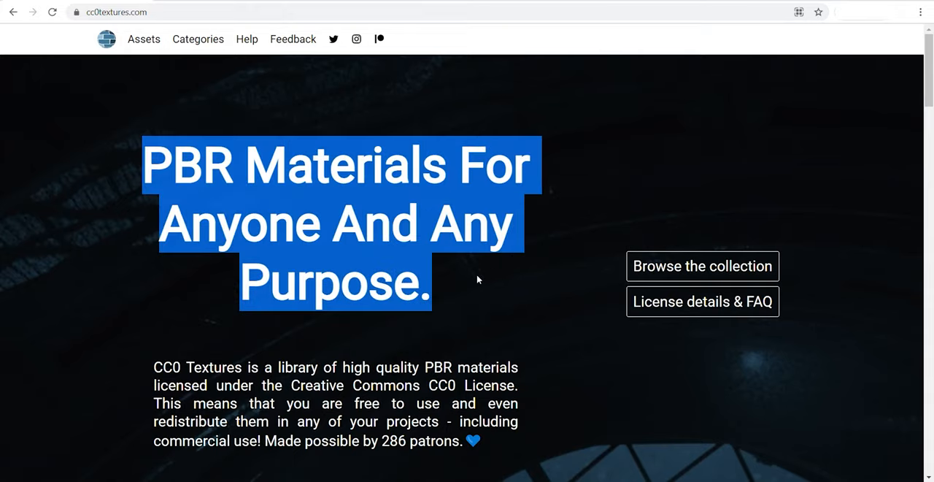
{"action": "left_click", "coordinate": [219, 60]}
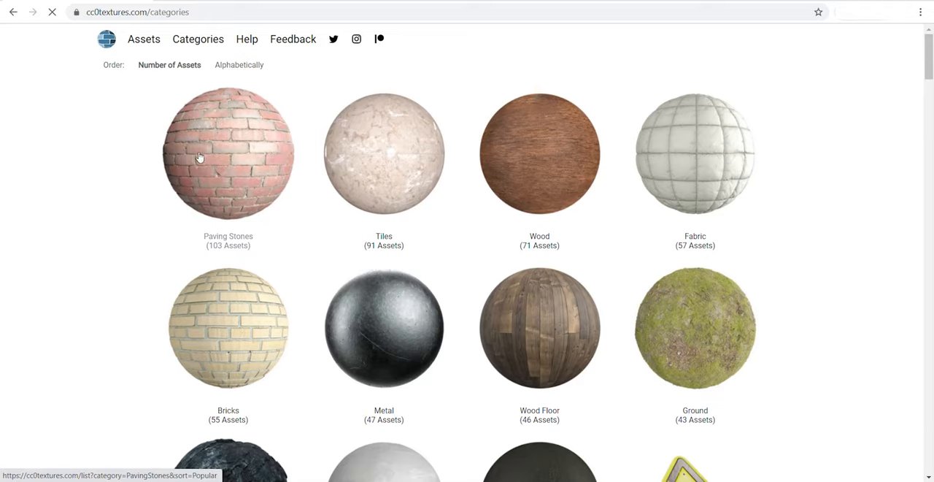
{"action": "mouse_move", "coordinate": [576, 186]}
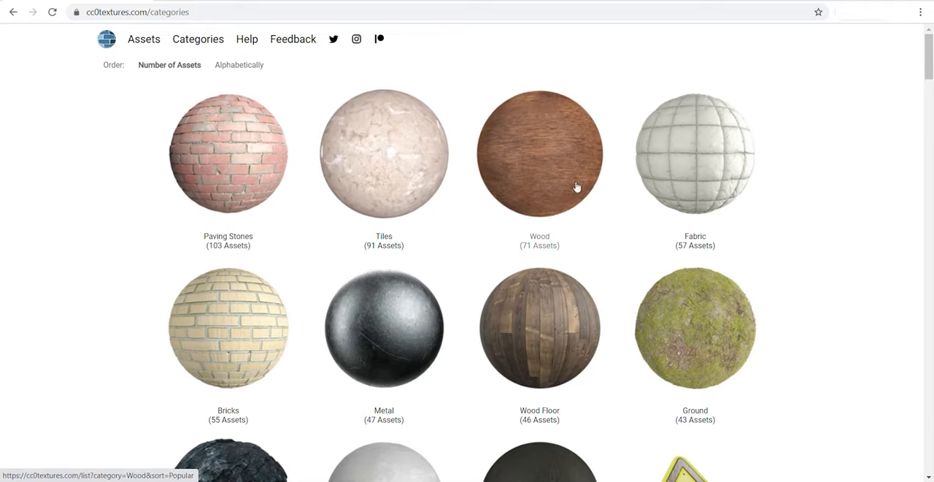
{"action": "mouse_move", "coordinate": [377, 240]}
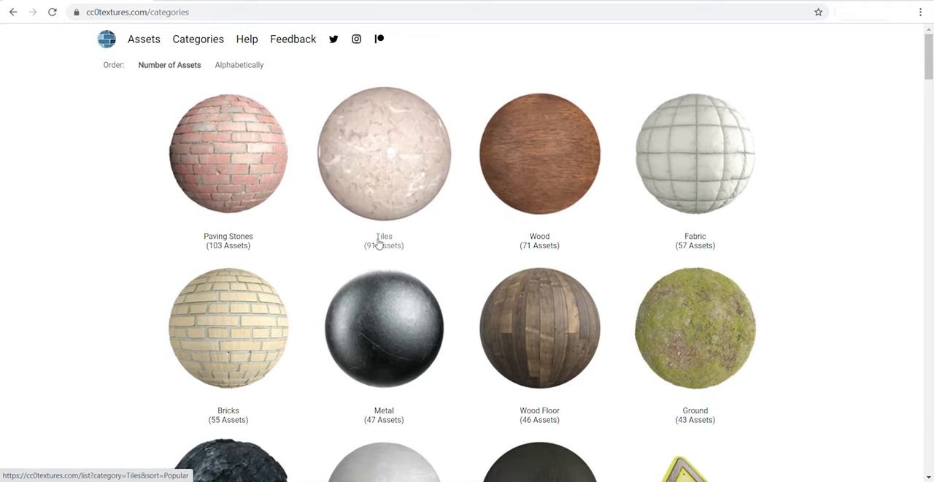
{"action": "scroll", "scroll_direction": "down", "scroll_amount": 3}
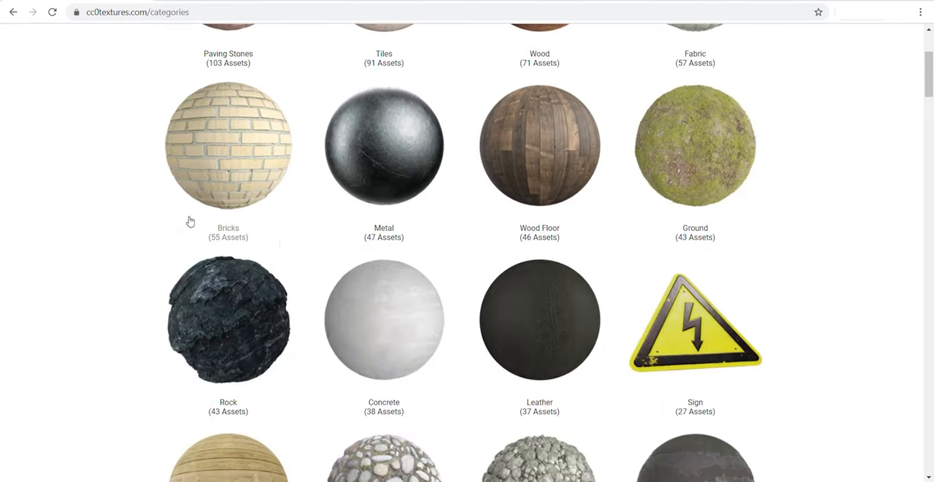
{"action": "scroll", "scroll_direction": "down", "scroll_amount": 3}
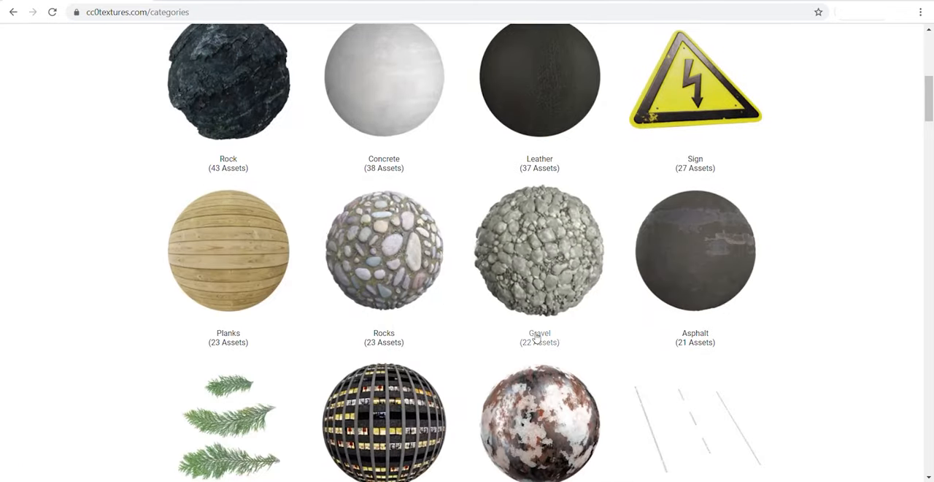
{"action": "scroll", "scroll_direction": "down", "scroll_amount": 3}
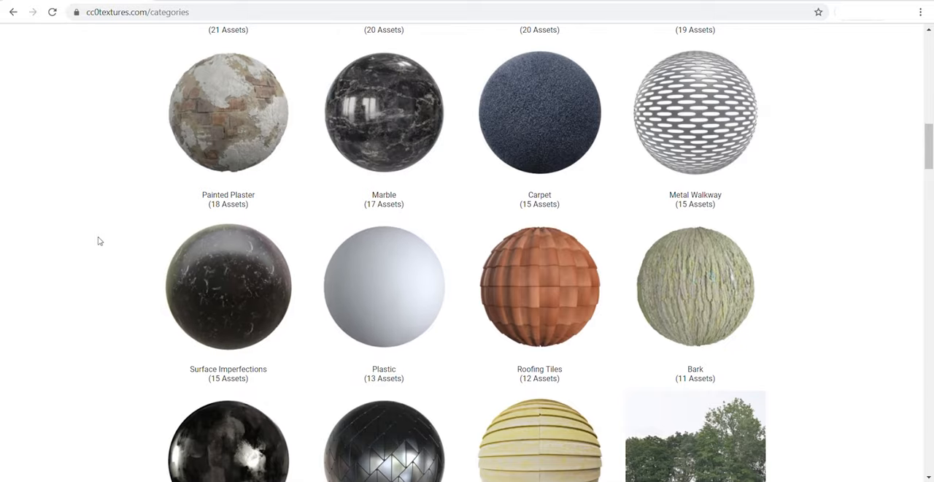
{"action": "scroll", "scroll_direction": "up", "scroll_amount": 3}
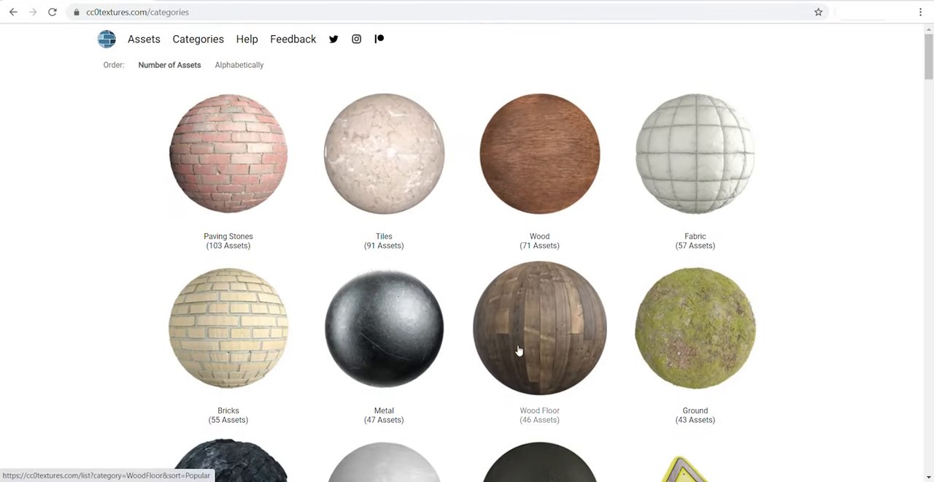
Open the Wood Floor category and scroll its listing to Wood Floor 026.
{"action": "left_click", "coordinate": [540, 327]}
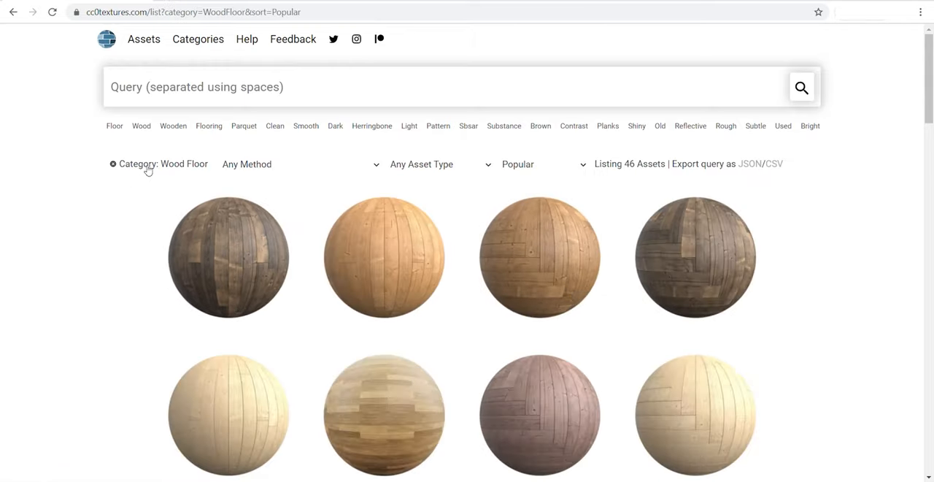
{"action": "mouse_move", "coordinate": [283, 184]}
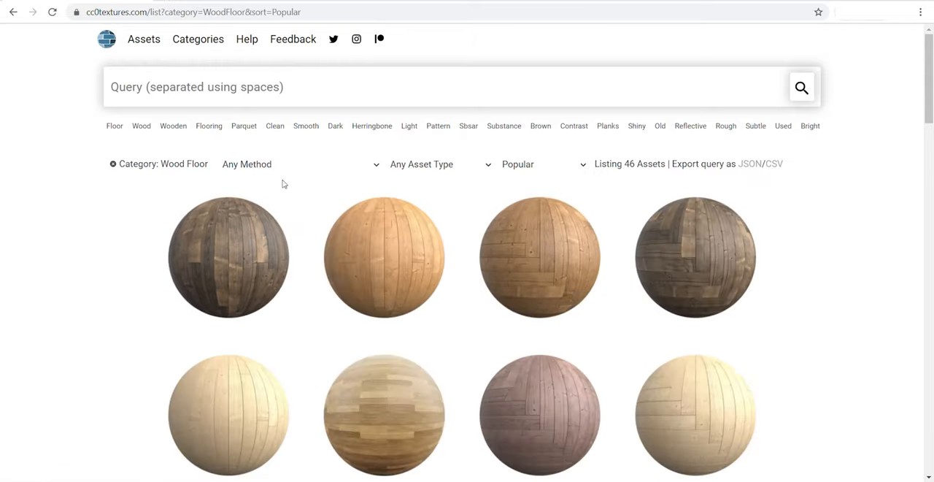
{"action": "scroll", "scroll_direction": "down", "scroll_amount": 3}
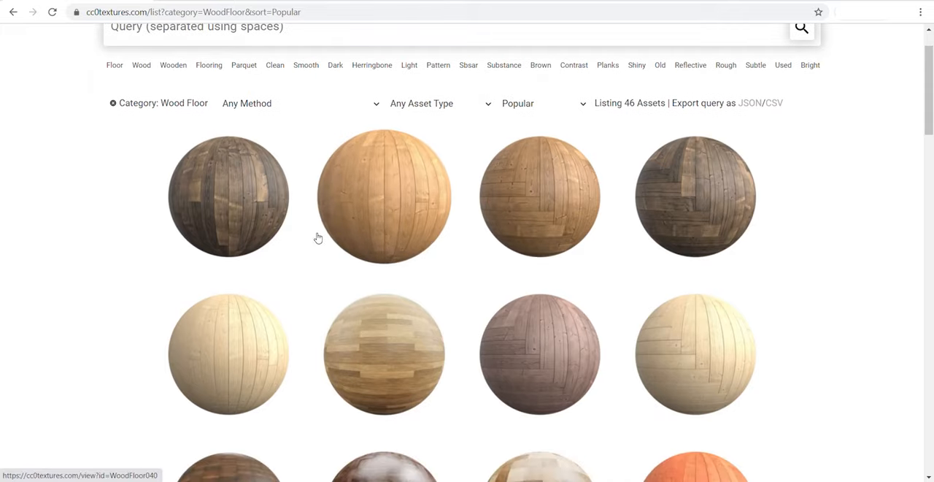
{"action": "scroll", "scroll_direction": "down", "scroll_amount": 3}
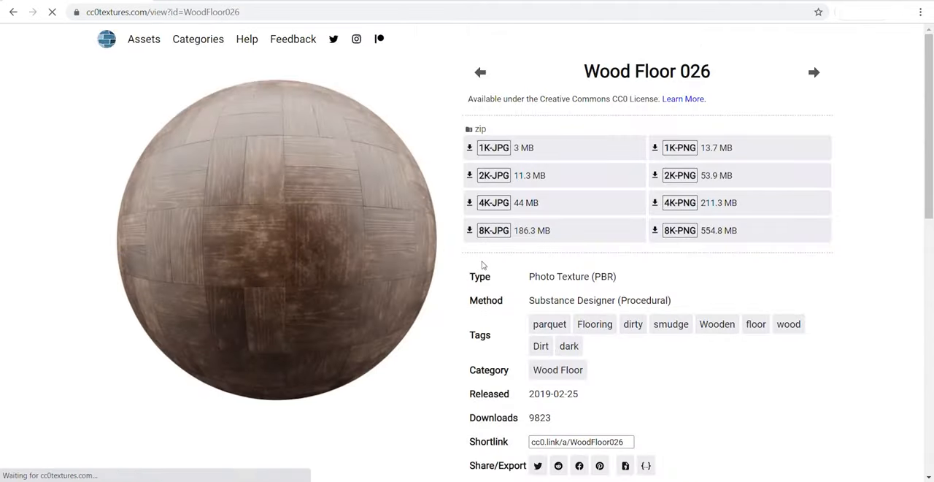
{"action": "mouse_move", "coordinate": [292, 219]}
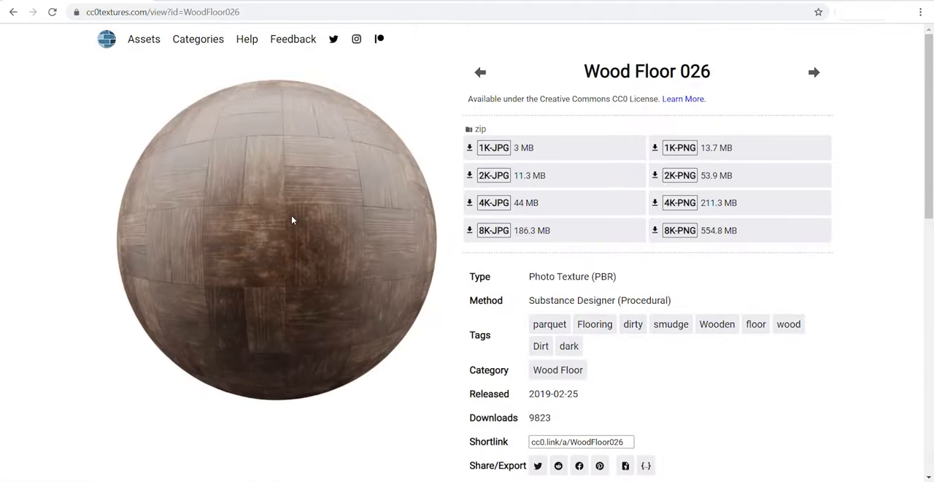
{"action": "scroll", "scroll_direction": "down", "scroll_amount": 3}
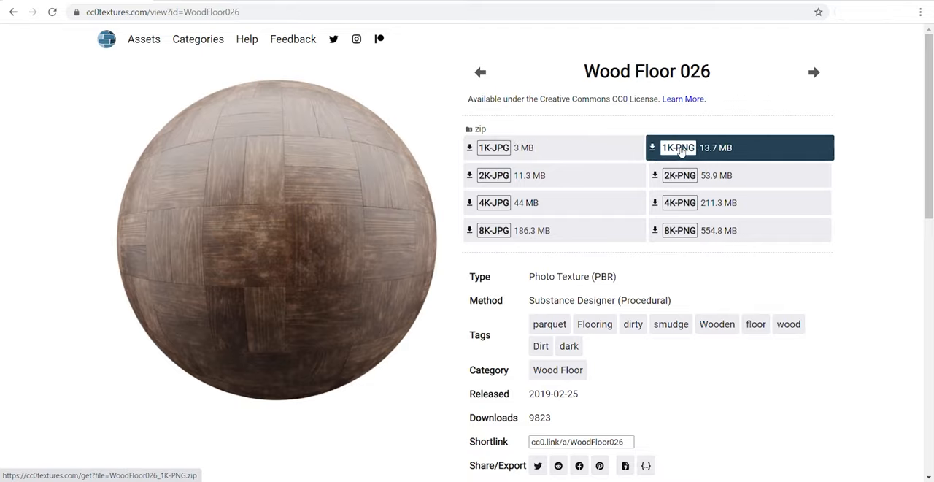
Download the 1K Wood Floor 026 zip and open its download menu.
{"action": "left_click", "coordinate": [678, 147]}
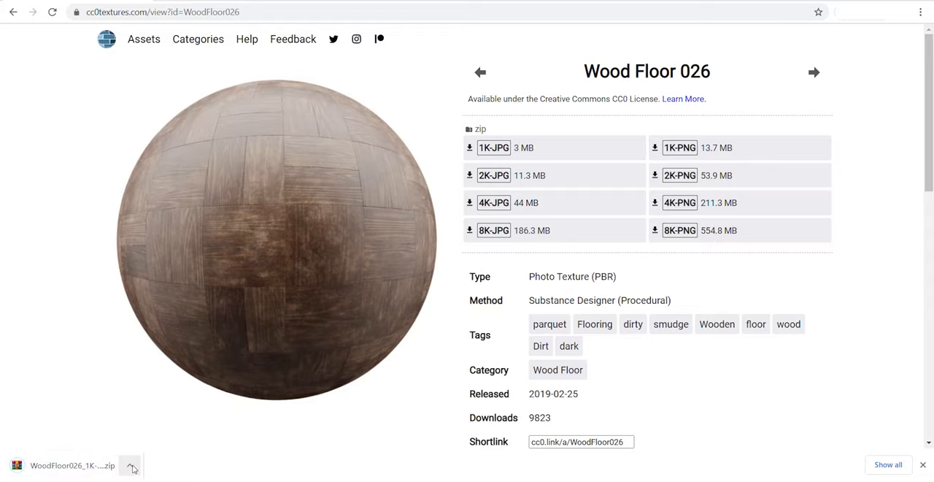
{"action": "left_click", "coordinate": [130, 465]}
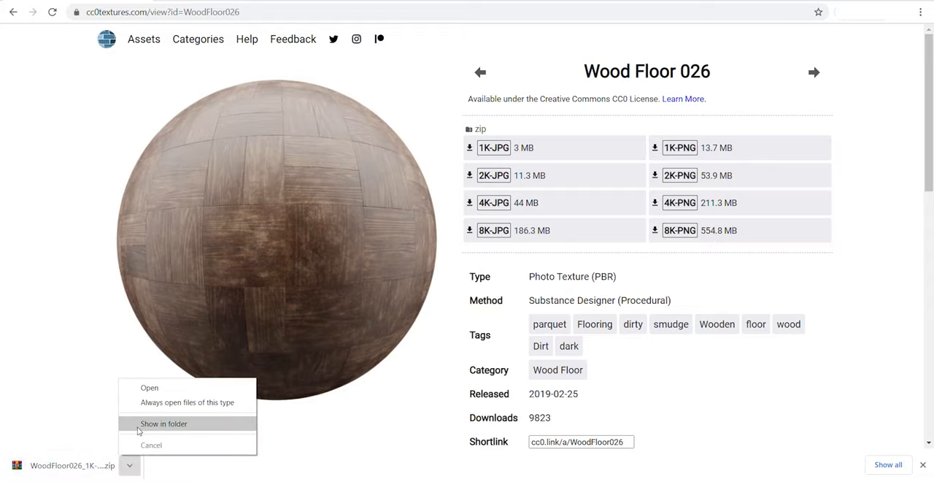
Reveal the download in Explorer and open the WoodFloor026_1K-JPG folder.
{"action": "left_click", "coordinate": [164, 423]}
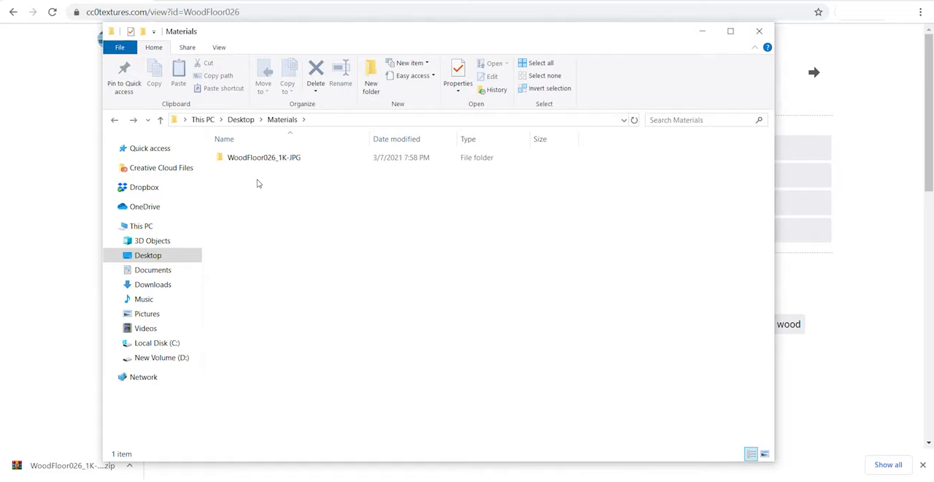
{"action": "left_click", "coordinate": [263, 157]}
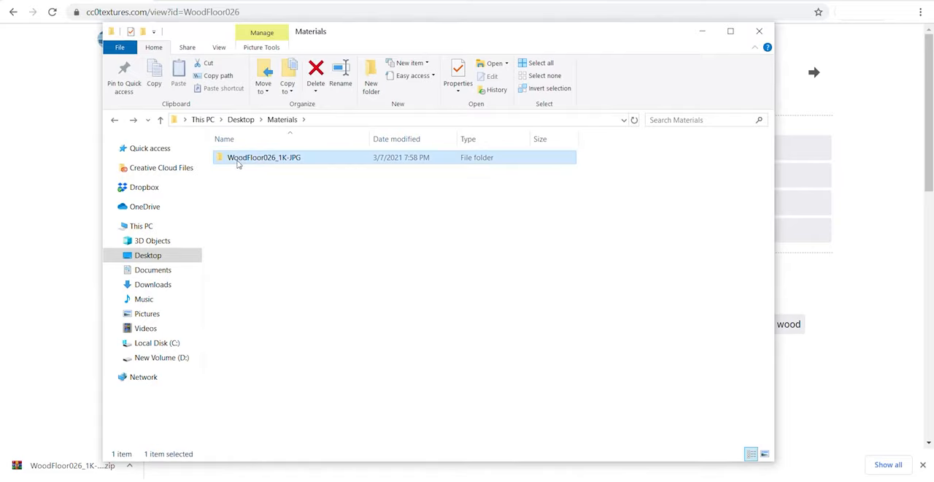
{"action": "double_click", "coordinate": [263, 157]}
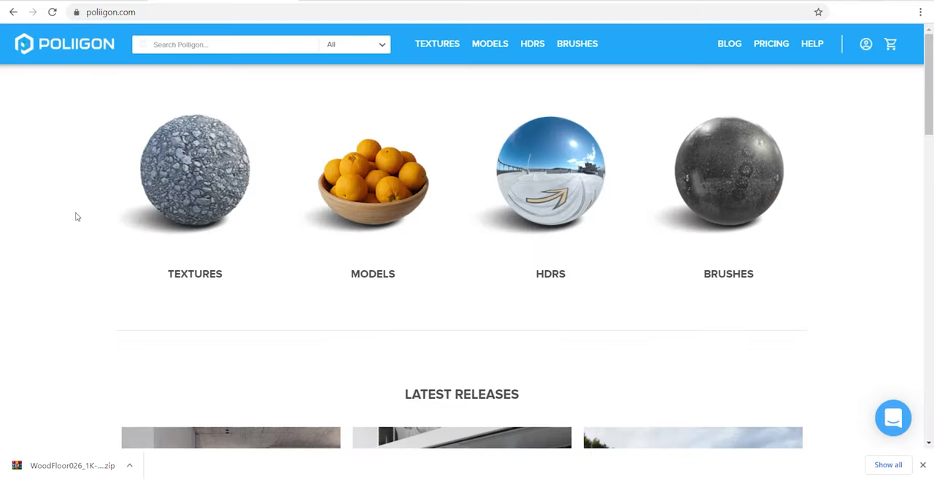
{"action": "mouse_move", "coordinate": [52, 220]}
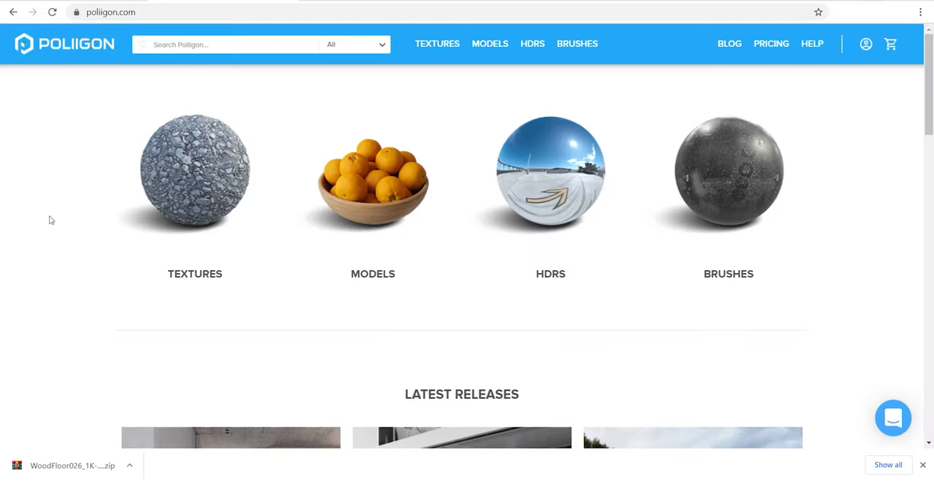
{"action": "mouse_move", "coordinate": [75, 45]}
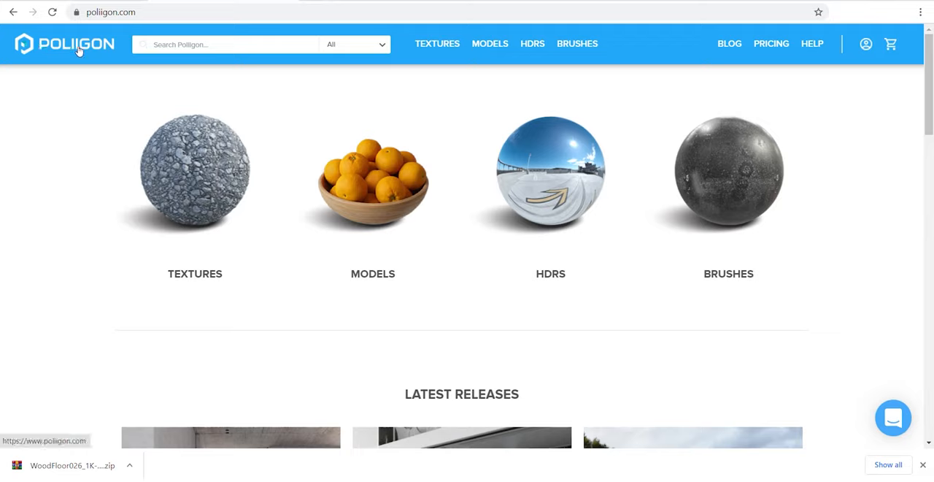
{"action": "mouse_move", "coordinate": [100, 23]}
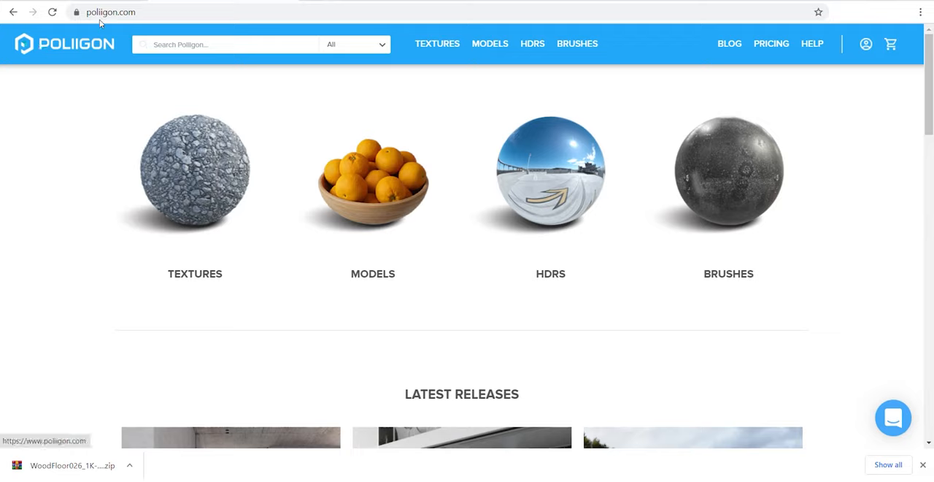
Show poliigon.com's full address and open the TEXTURES catalogue.
{"action": "left_click", "coordinate": [109, 12]}
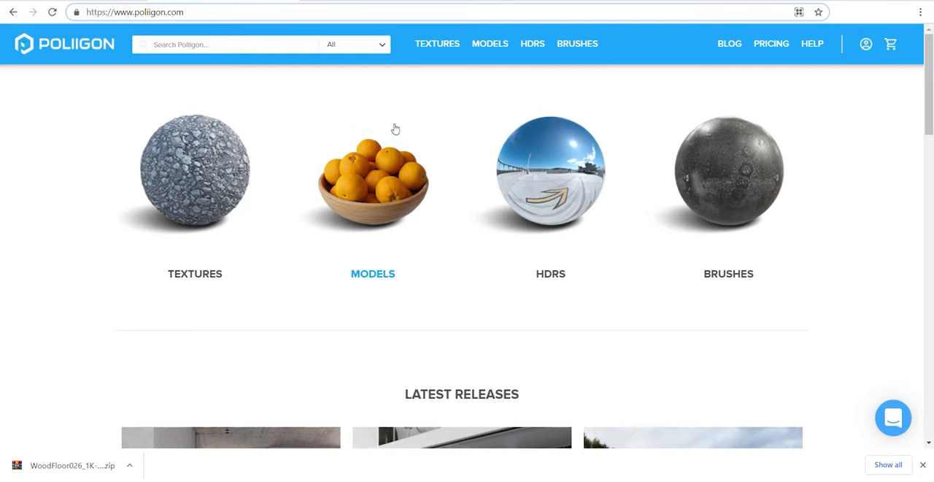
{"action": "mouse_move", "coordinate": [334, 241]}
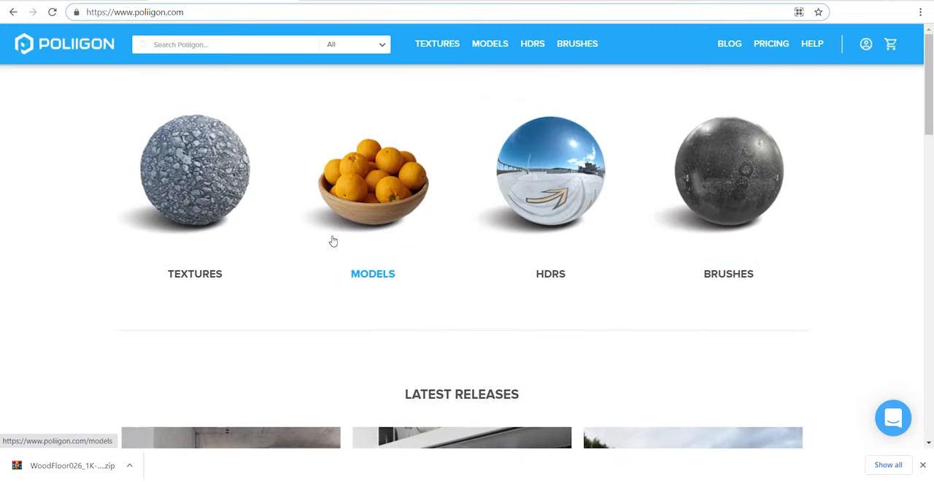
{"action": "mouse_move", "coordinate": [438, 58]}
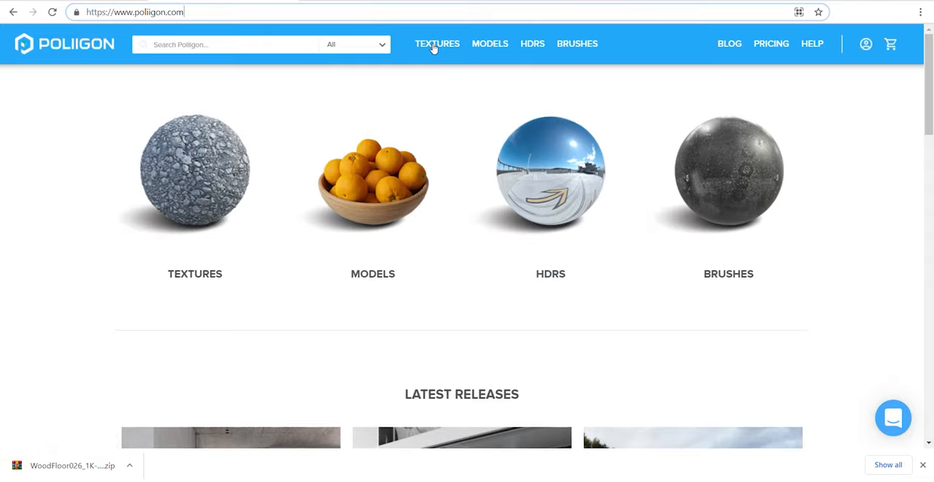
{"action": "left_click", "coordinate": [437, 44]}
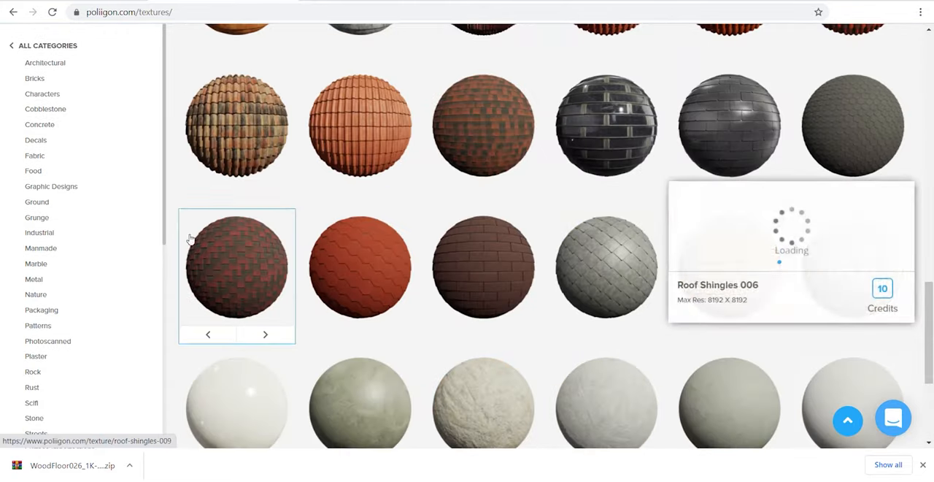
Filter Poliigon's textures to free assets in the Bricks category.
{"action": "scroll", "scroll_direction": "down", "scroll_amount": 3}
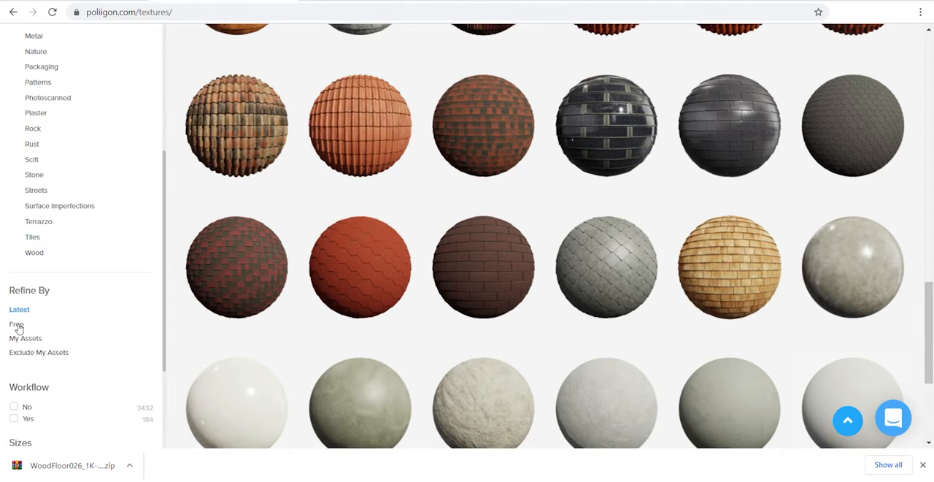
{"action": "left_click", "coordinate": [16, 324]}
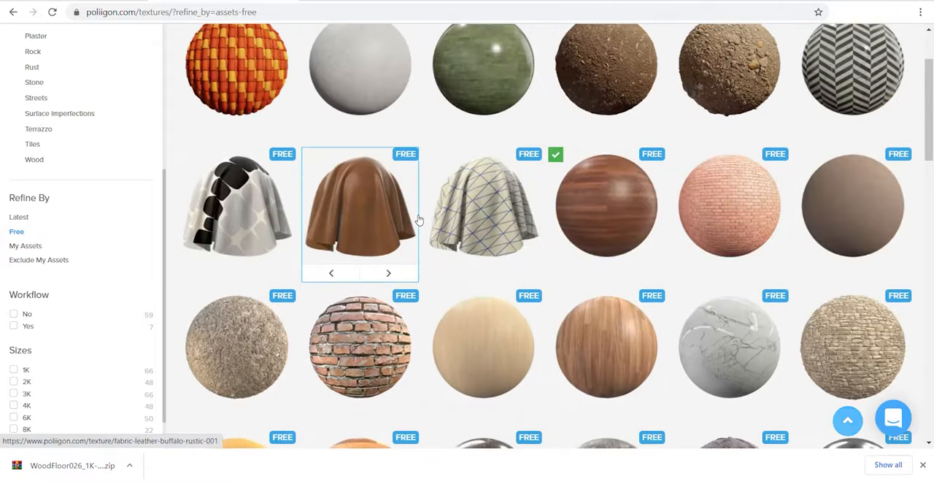
{"action": "scroll", "scroll_direction": "up", "scroll_amount": 3}
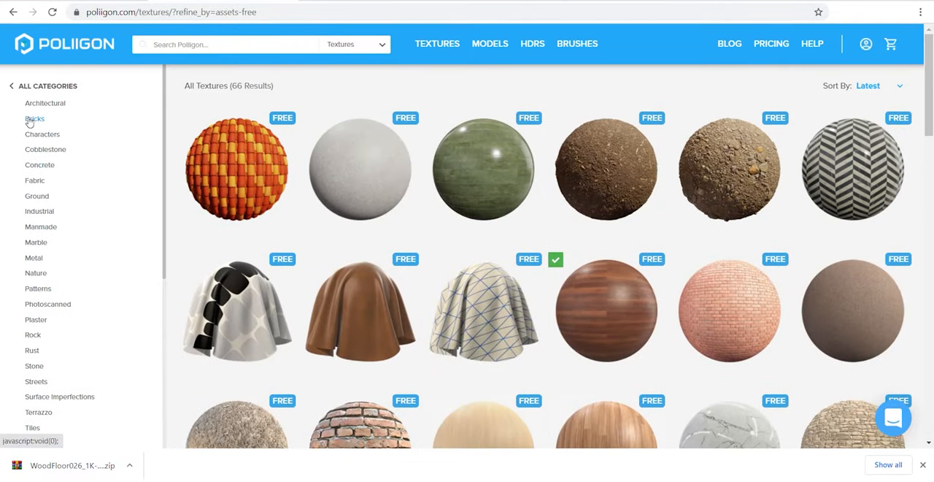
{"action": "left_click", "coordinate": [35, 119]}
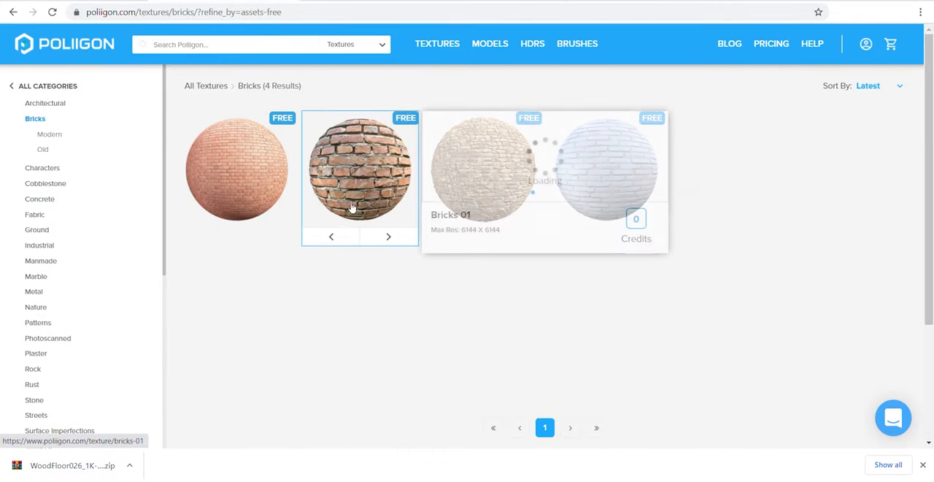
{"action": "scroll", "scroll_direction": "down", "scroll_amount": 3}
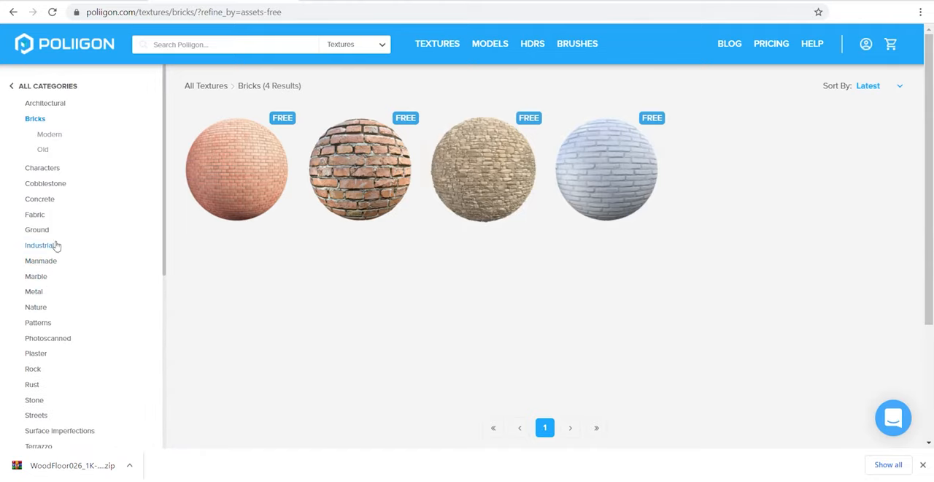
{"action": "mouse_move", "coordinate": [605, 170]}
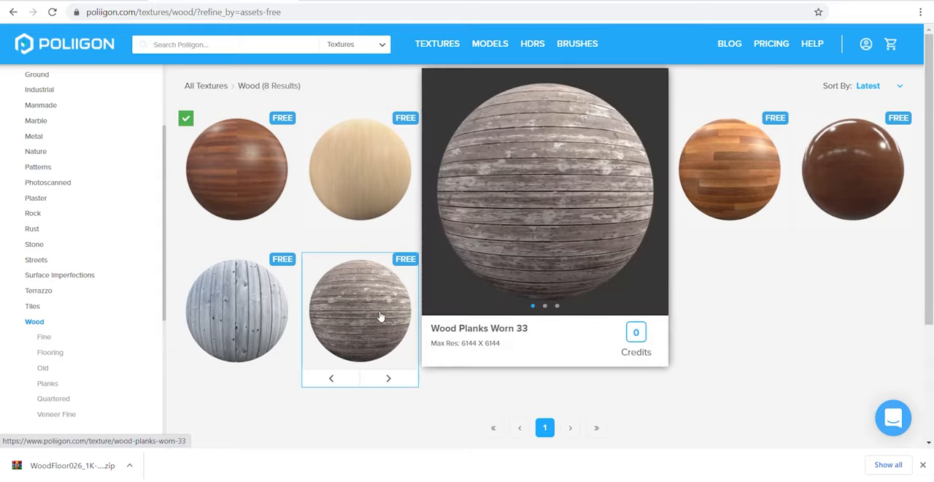
{"action": "left_click", "coordinate": [360, 309]}
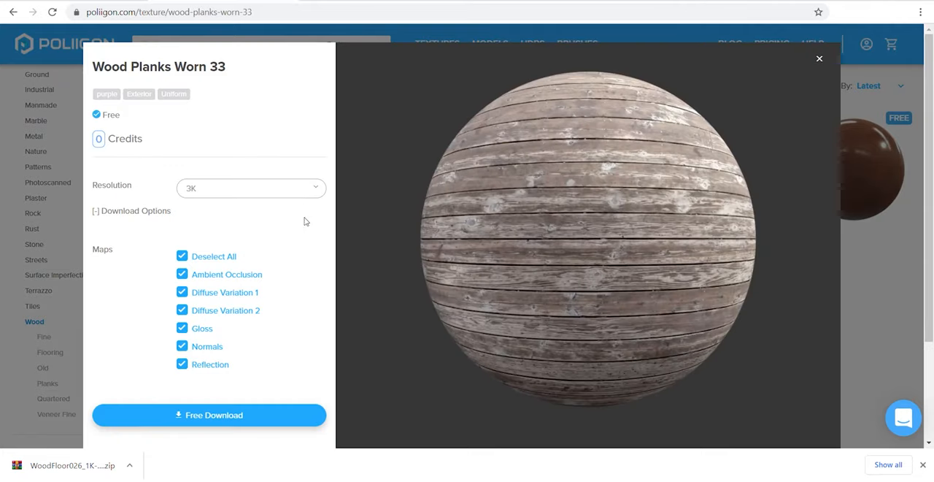
{"action": "left_click", "coordinate": [251, 188]}
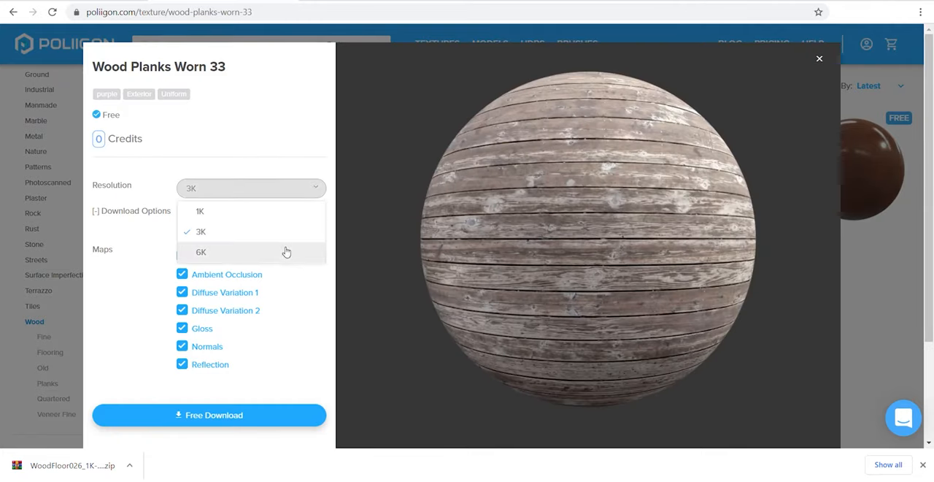
{"action": "scroll", "scroll_direction": "down", "scroll_amount": 3}
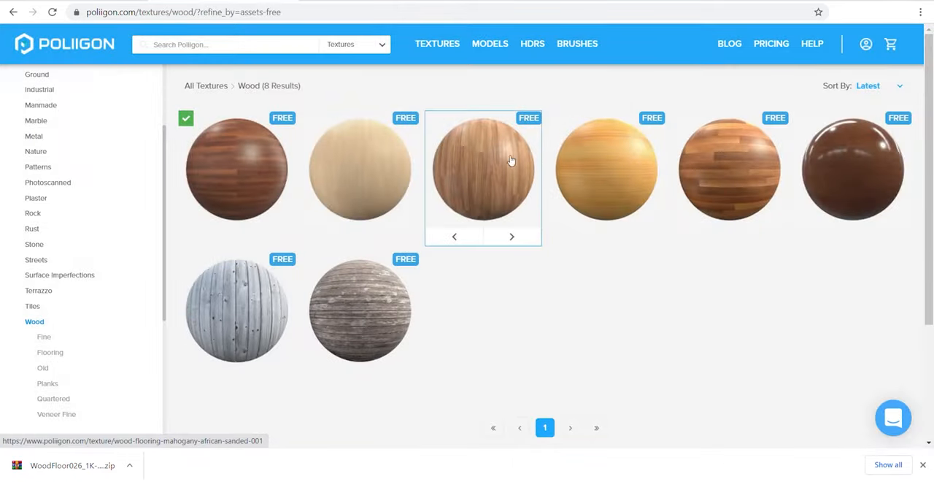
Open the mahogany flooring texture, choose 8K, and preview it as cube, flat tile and sphere.
{"action": "left_click", "coordinate": [483, 168]}
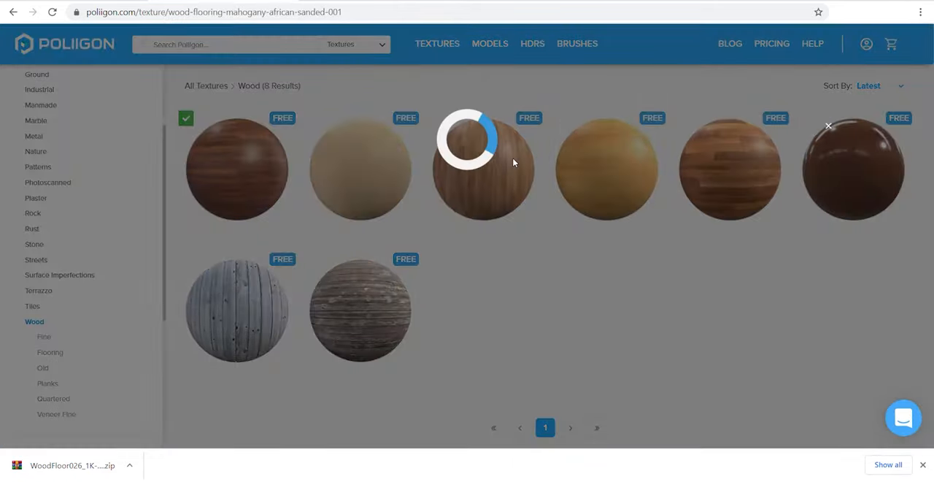
{"action": "left_click", "coordinate": [484, 168]}
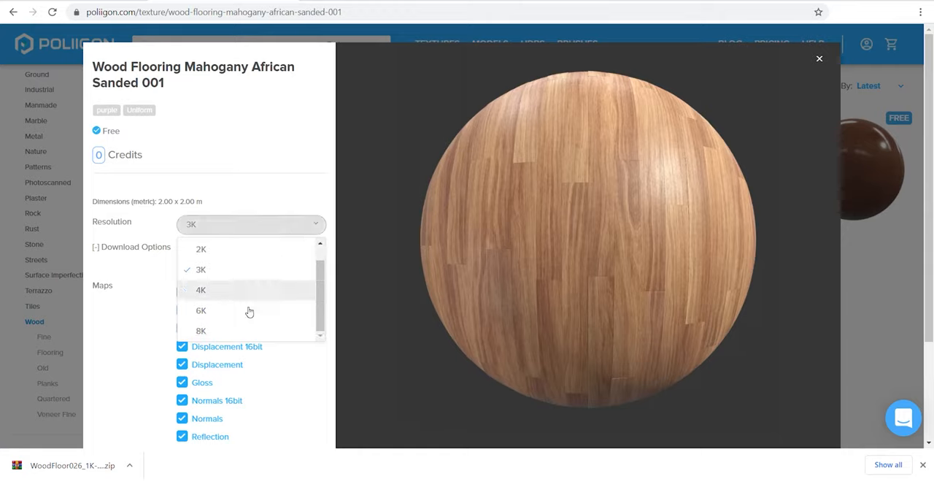
{"action": "mouse_move", "coordinate": [201, 329]}
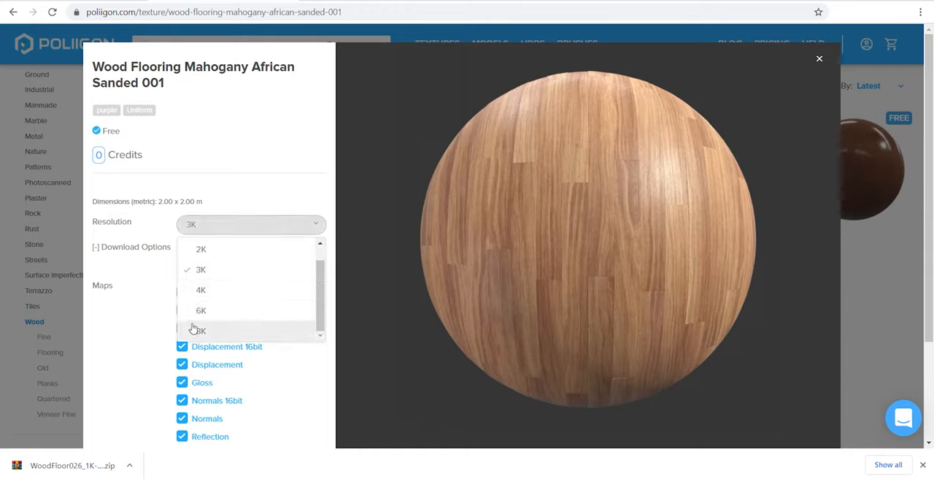
{"action": "left_click", "coordinate": [201, 330]}
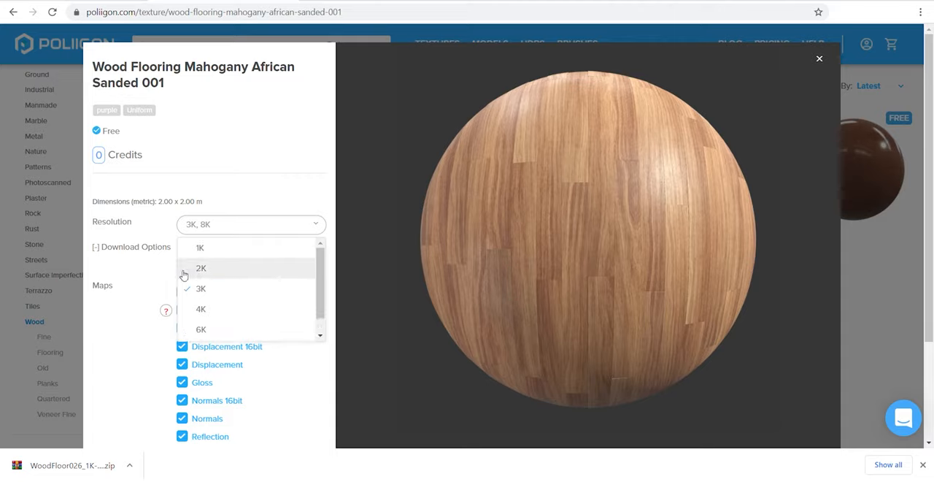
{"action": "mouse_move", "coordinate": [191, 291]}
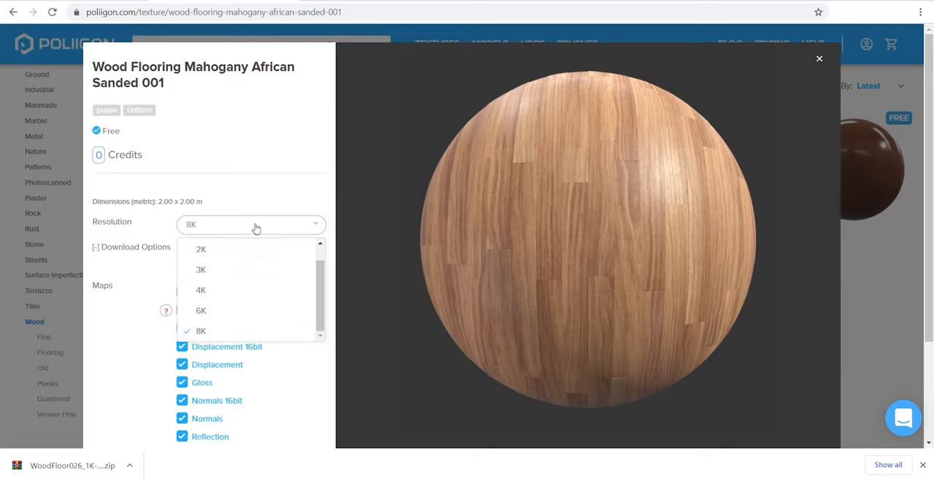
{"action": "left_click", "coordinate": [201, 329]}
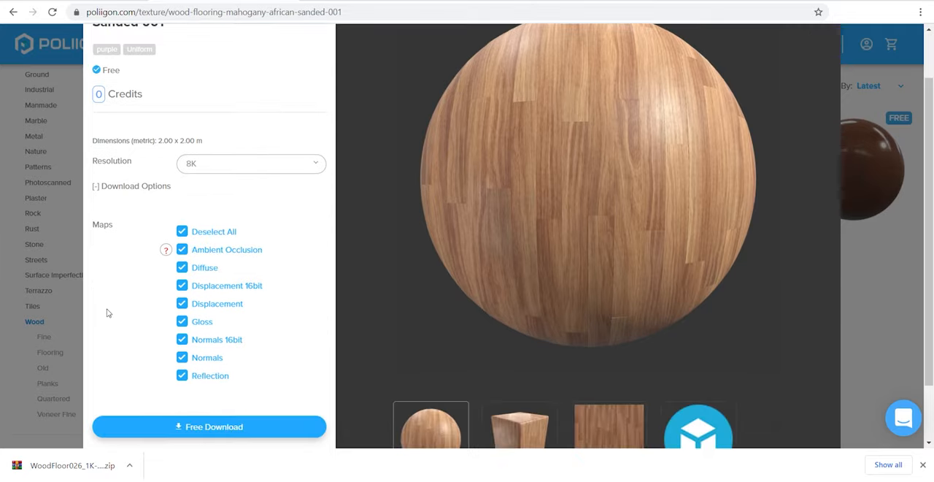
{"action": "scroll", "scroll_direction": "down", "scroll_amount": 3}
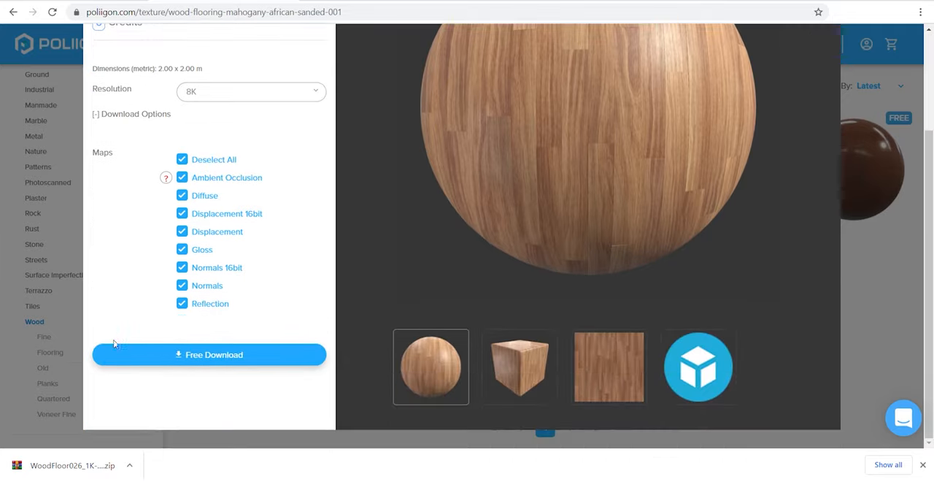
{"action": "left_click", "coordinate": [520, 366]}
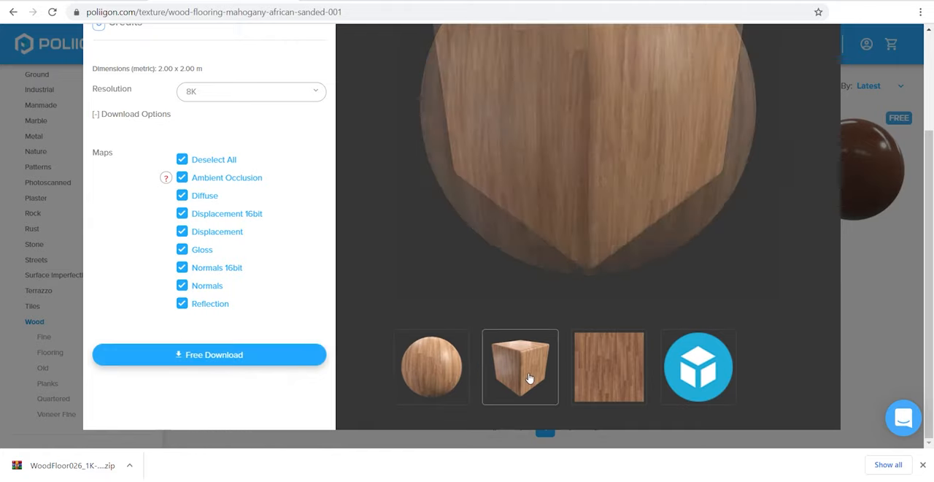
{"action": "left_click", "coordinate": [609, 367]}
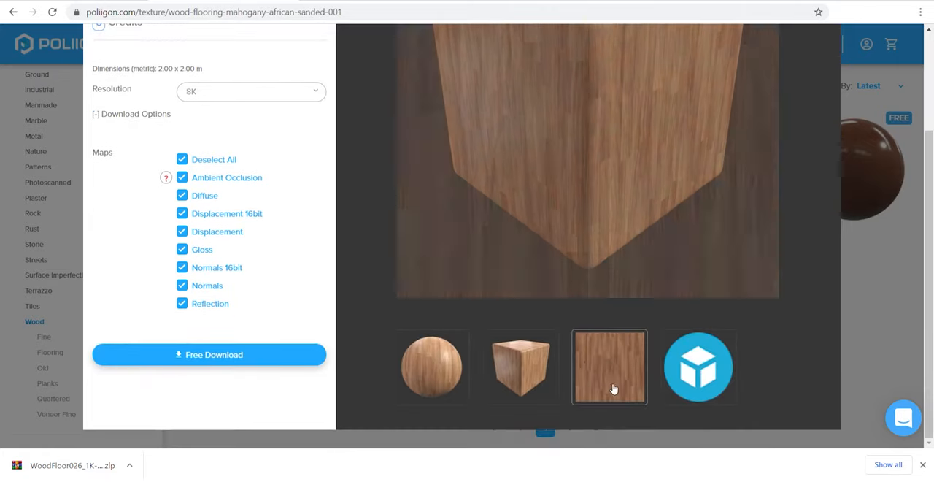
{"action": "left_click", "coordinate": [431, 367]}
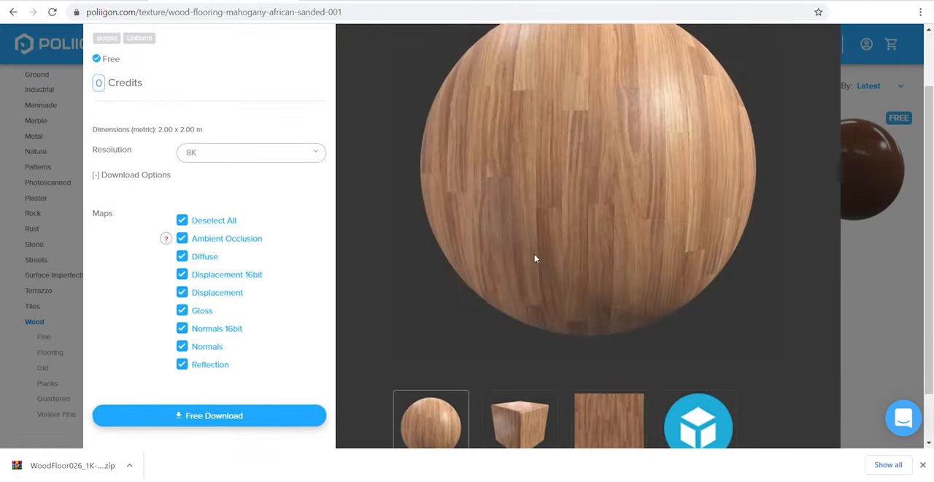
Start the 8K Free Download, then cancel it in the download bar.
{"action": "left_click", "coordinate": [209, 415]}
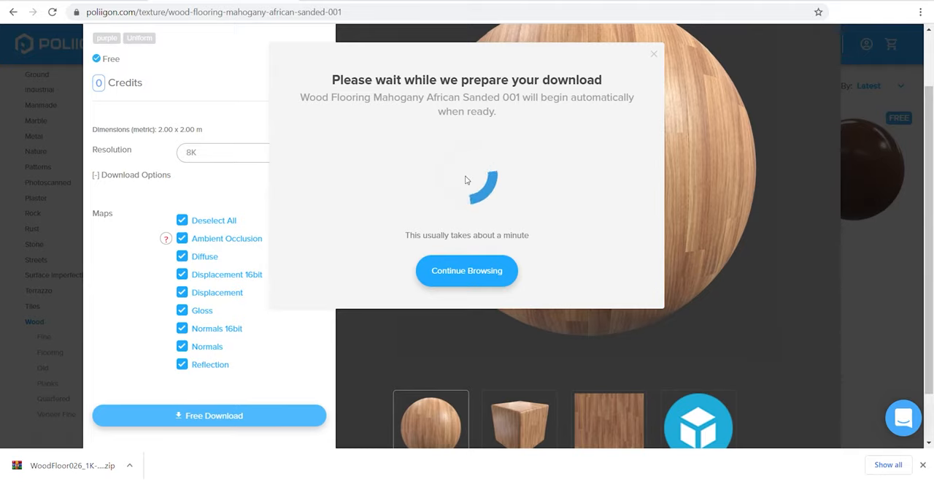
{"action": "left_click", "coordinate": [466, 270]}
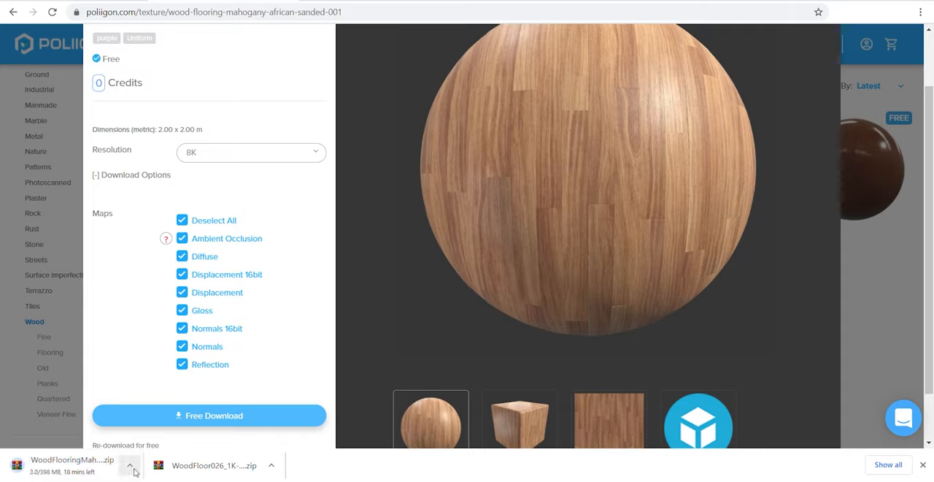
{"action": "left_click", "coordinate": [130, 465]}
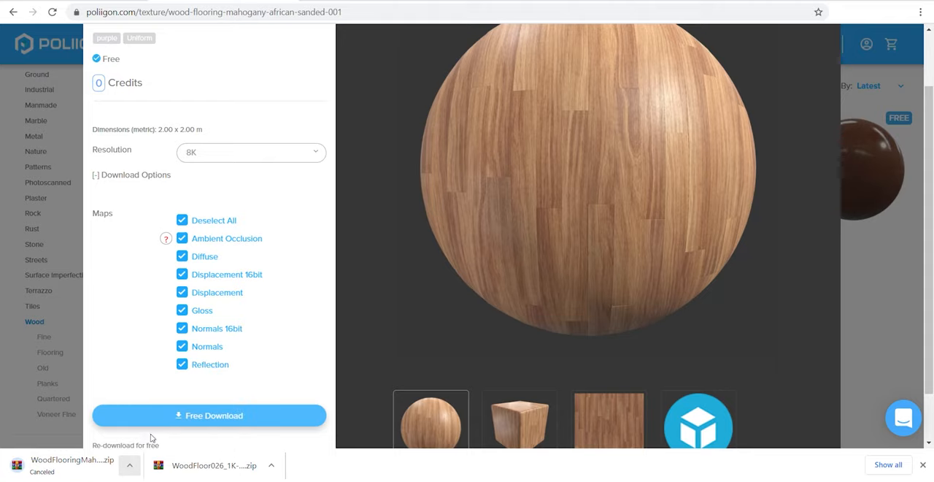
Switch the resolution to 1K and start the Free Download again.
{"action": "left_click", "coordinate": [250, 152]}
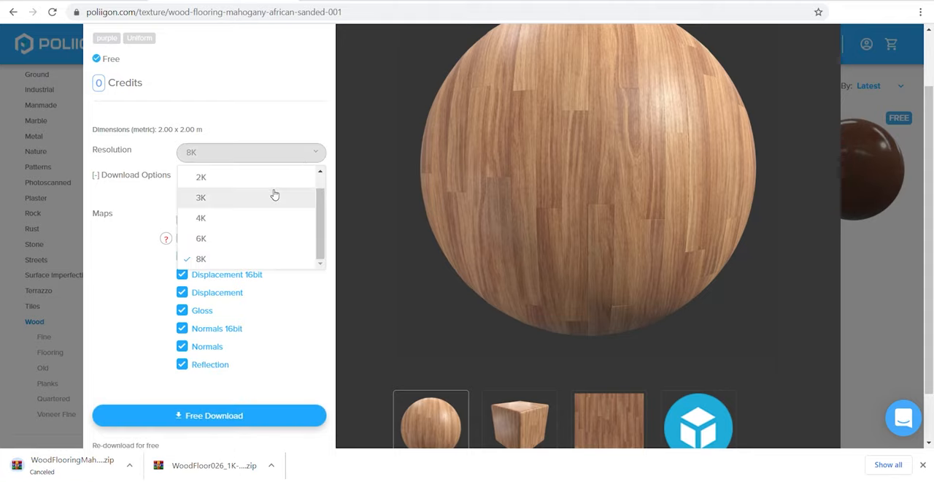
{"action": "left_click", "coordinate": [201, 175]}
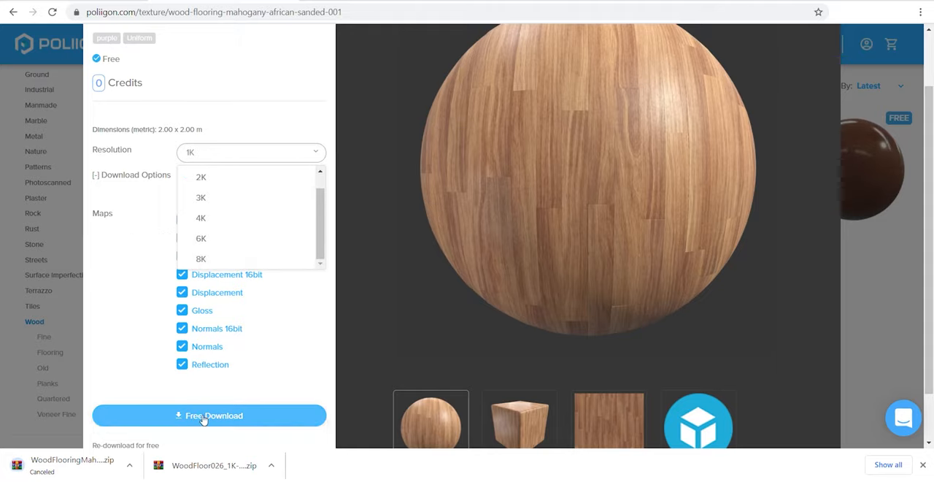
{"action": "left_click", "coordinate": [209, 415]}
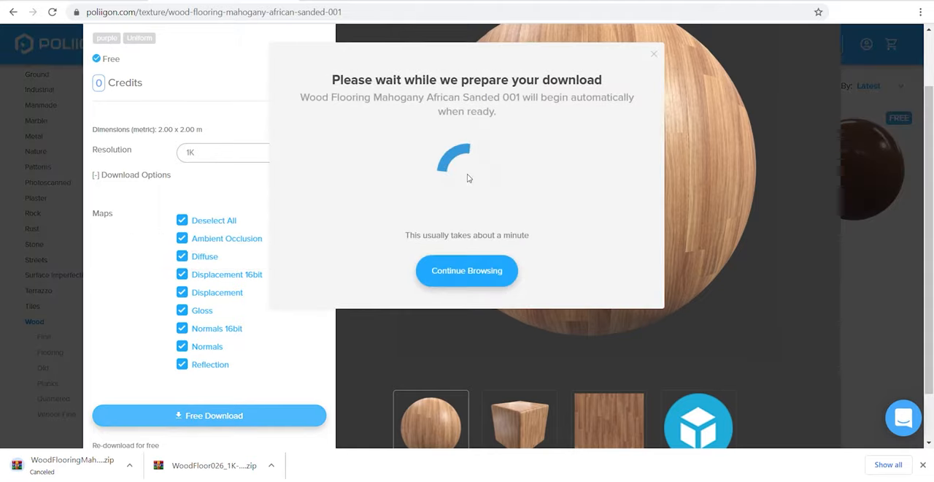
{"action": "left_click", "coordinate": [466, 270]}
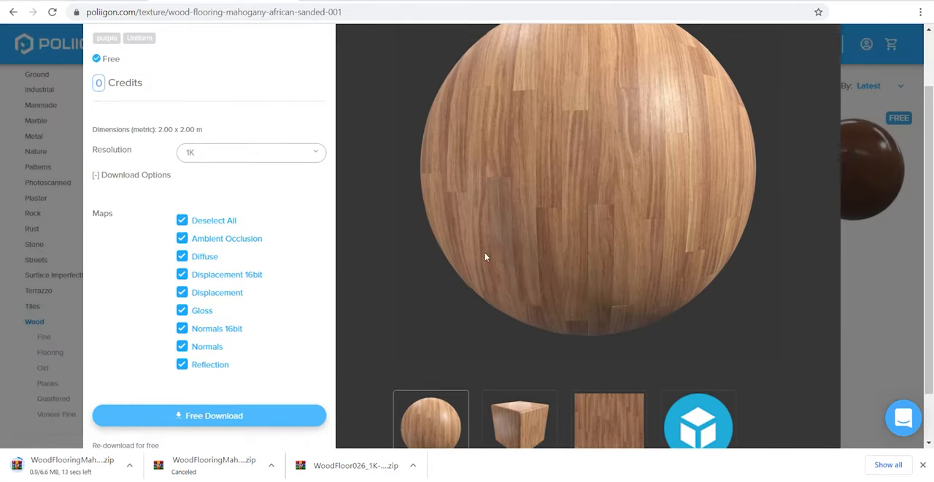
{"action": "mouse_move", "coordinate": [540, 267]}
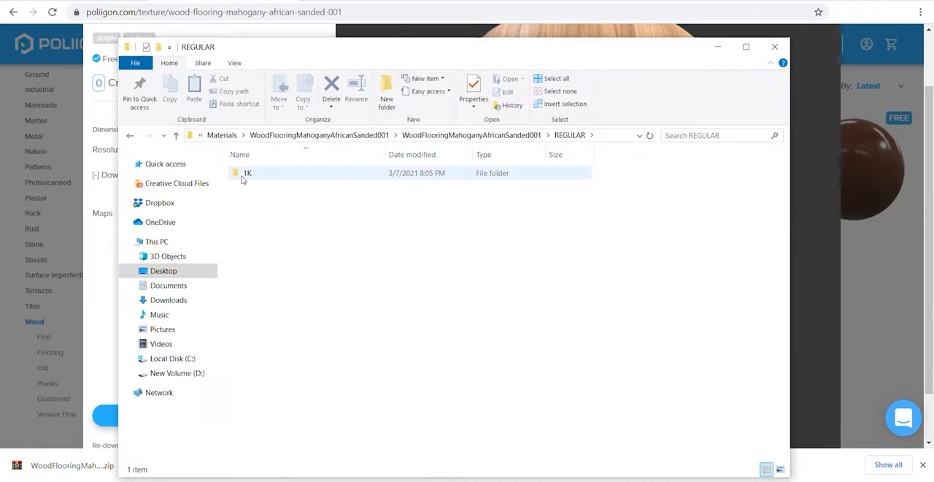
Open the 1K maps folder of the mahogany flooring download.
{"action": "double_click", "coordinate": [241, 173]}
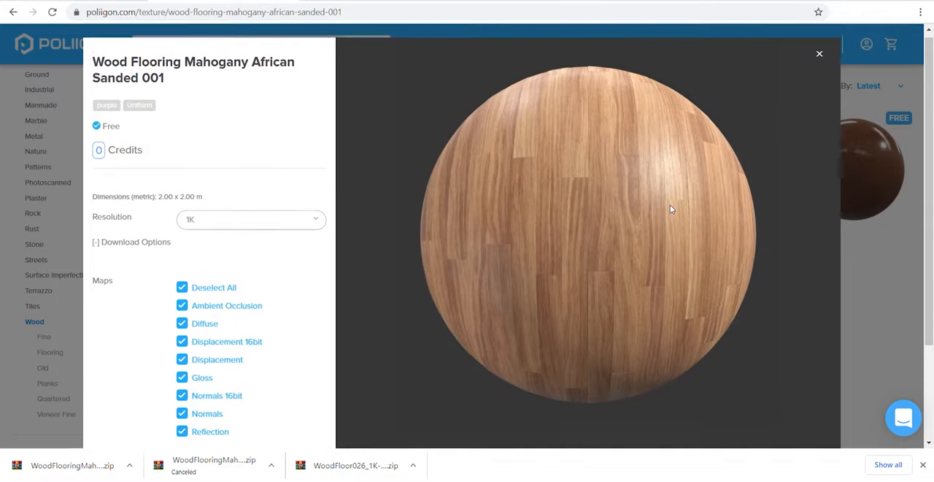
Close the texture details, browse free HDRs and brushes, then return to textures.
{"action": "left_click", "coordinate": [819, 54]}
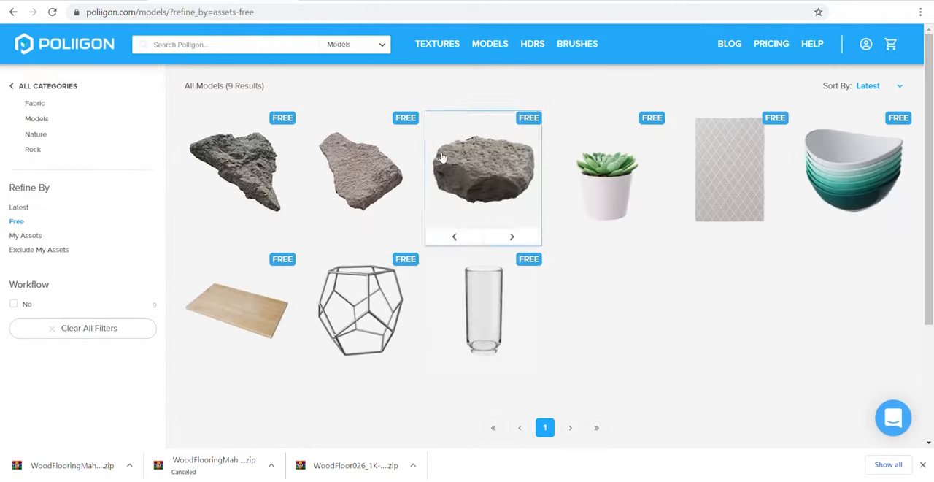
{"action": "left_click", "coordinate": [532, 43]}
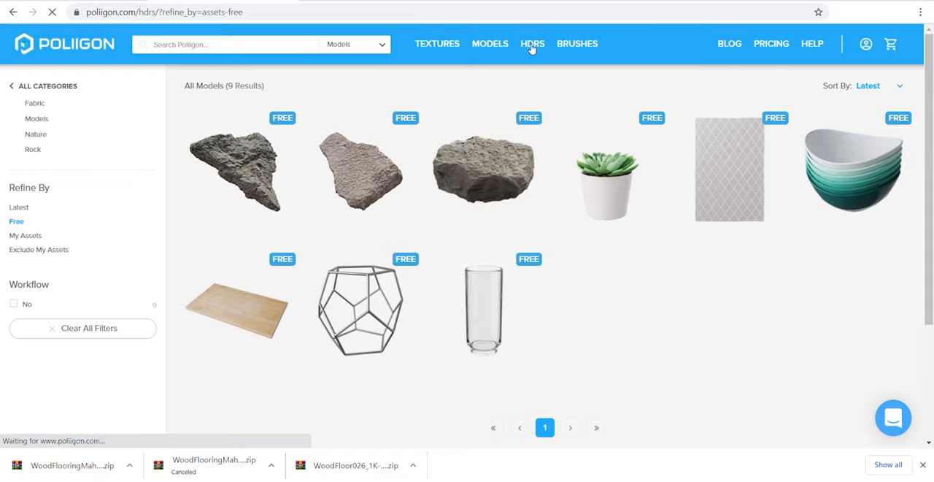
{"action": "left_click", "coordinate": [532, 44]}
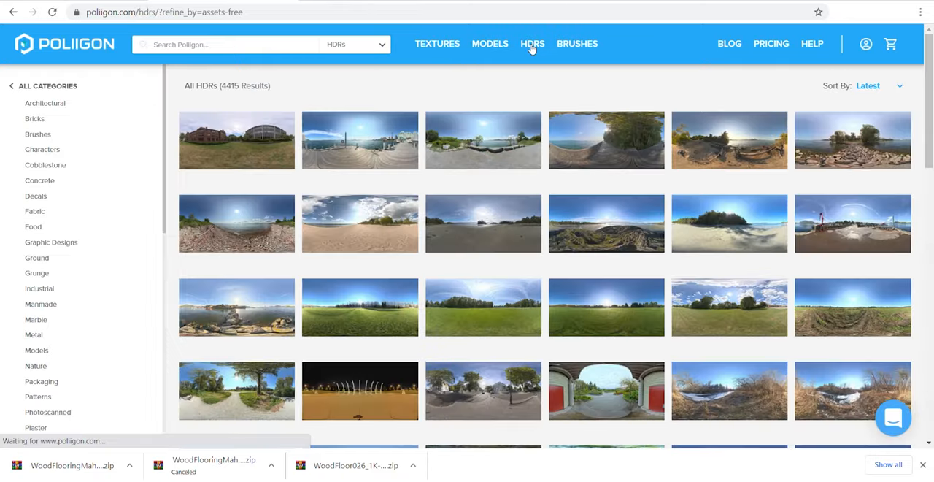
{"action": "left_click", "coordinate": [16, 190]}
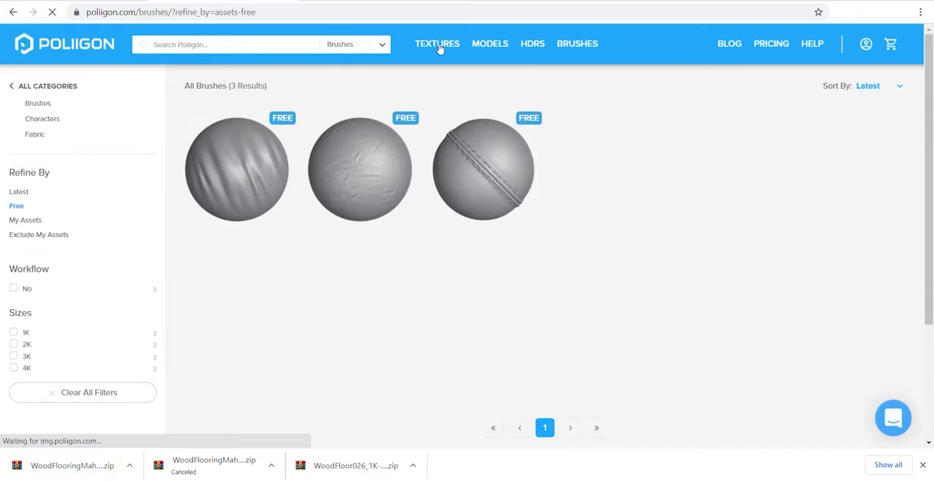
{"action": "left_click", "coordinate": [437, 43]}
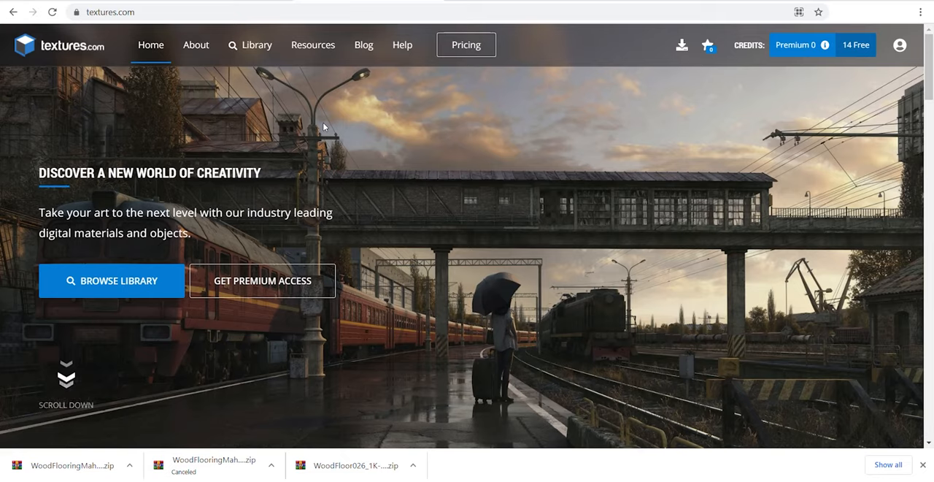
{"action": "mouse_move", "coordinate": [791, 96]}
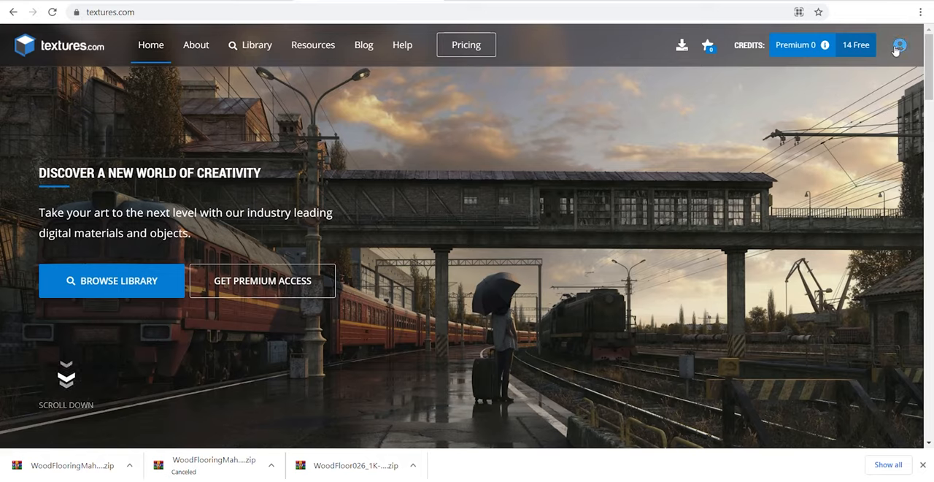
Look over the textures.com homepage showing Premium 0 and 14 Free credits.
{"action": "left_click", "coordinate": [899, 46]}
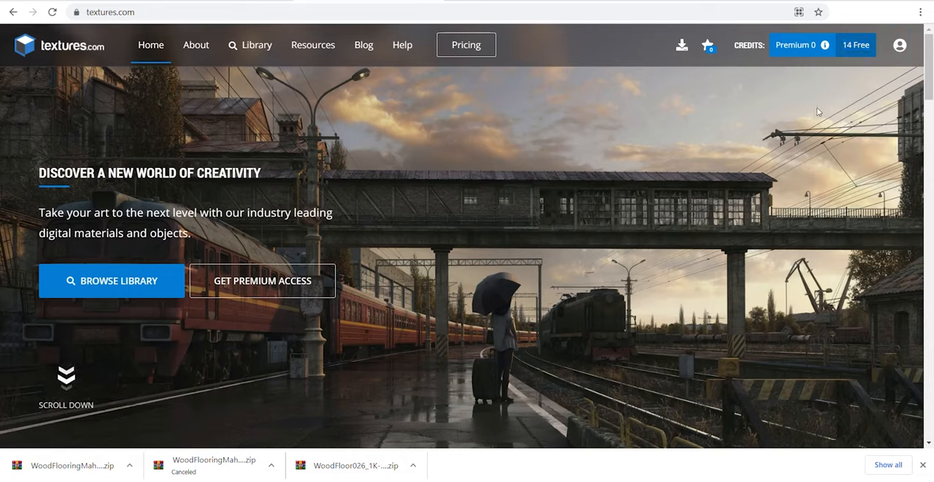
{"action": "mouse_move", "coordinate": [682, 45]}
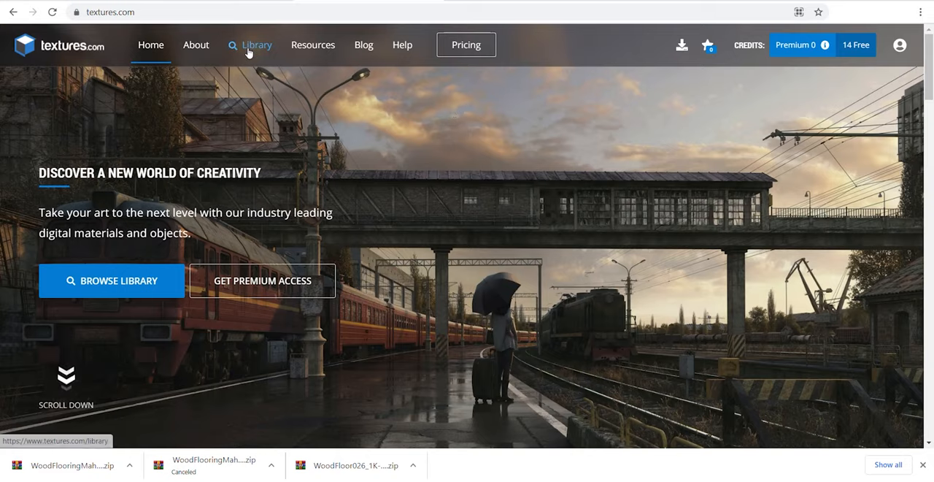
Open the textures.com Library and scroll through its categories.
{"action": "left_click", "coordinate": [257, 45]}
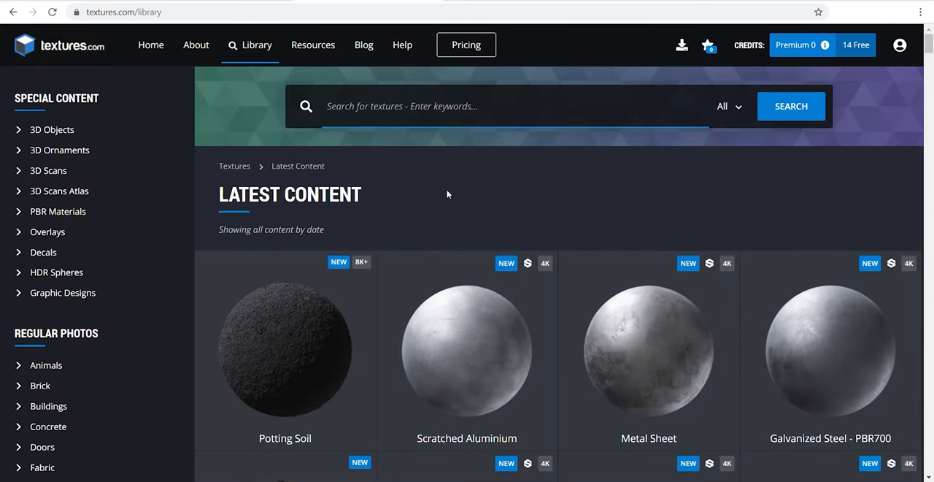
{"action": "mouse_move", "coordinate": [382, 196]}
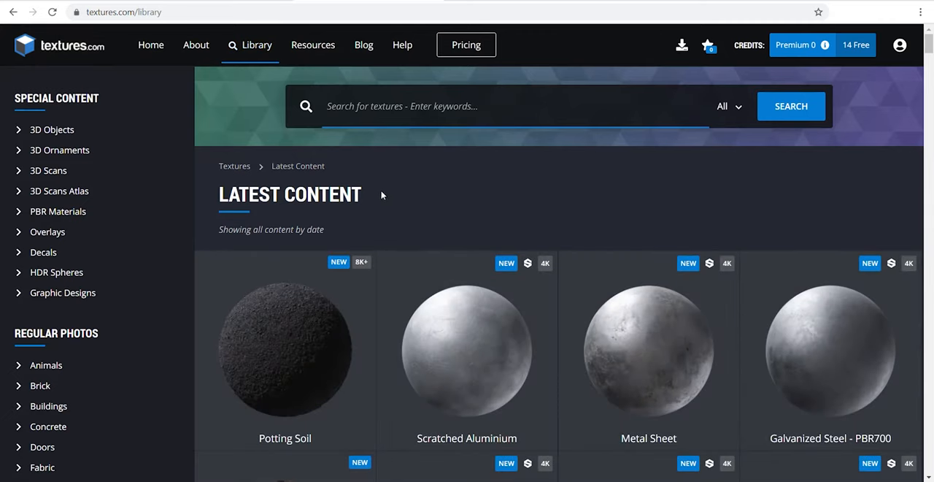
{"action": "mouse_move", "coordinate": [58, 190]}
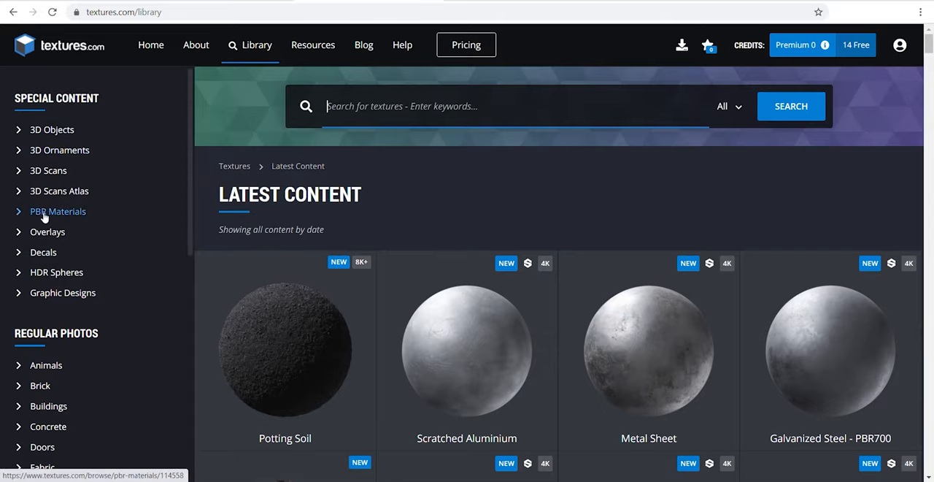
{"action": "scroll", "scroll_direction": "down", "scroll_amount": 3}
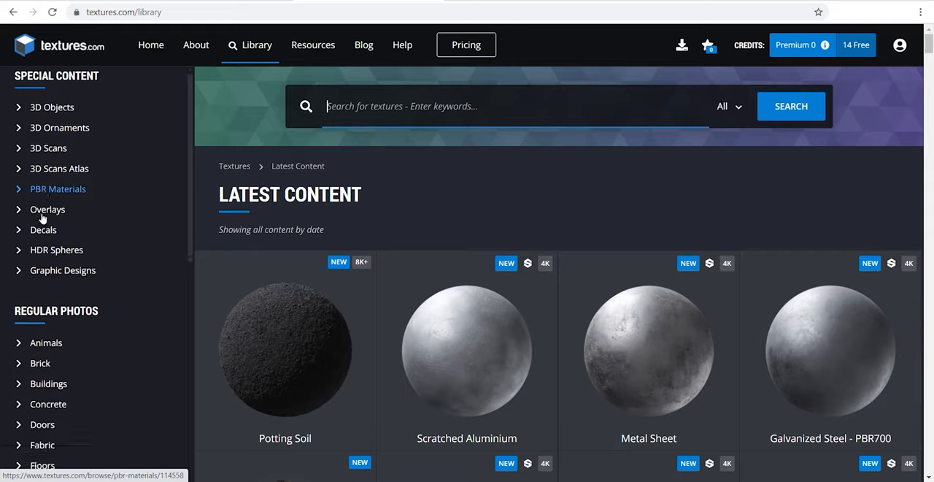
{"action": "scroll", "scroll_direction": "down", "scroll_amount": 3}
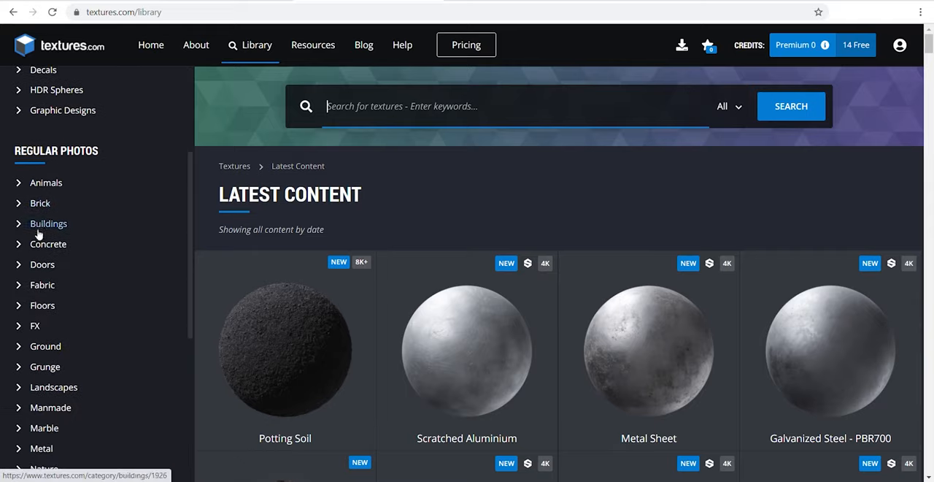
{"action": "scroll", "scroll_direction": "down", "scroll_amount": 3}
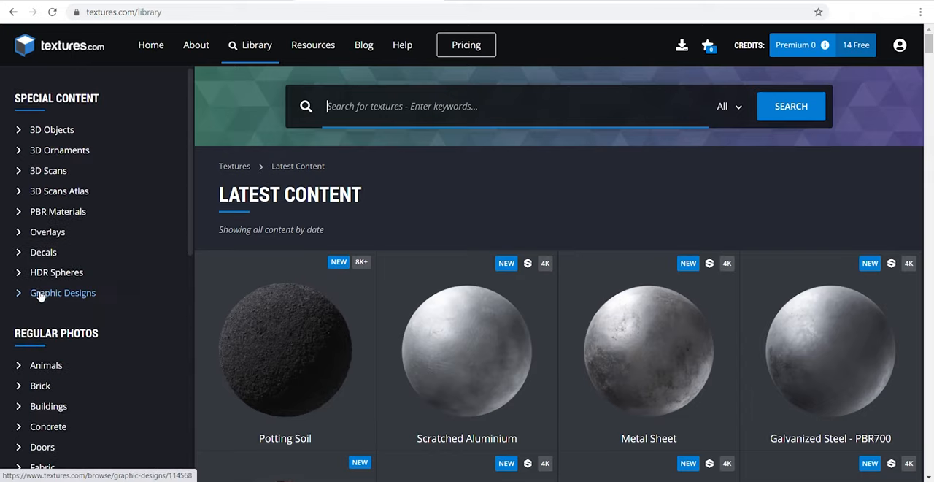
Browse PBR Materials, viewing the Brick Walls and Concrete sets, then the full listing.
{"action": "left_click", "coordinate": [57, 211]}
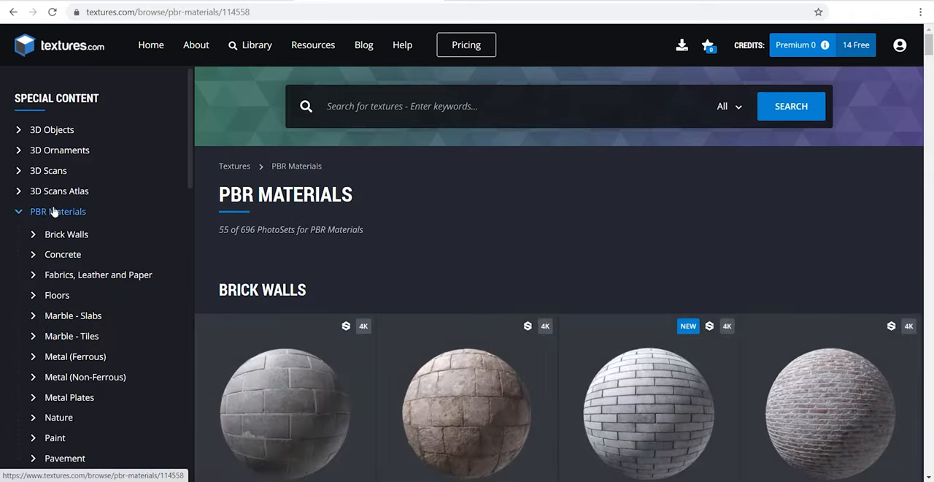
{"action": "scroll", "scroll_direction": "down", "scroll_amount": 3}
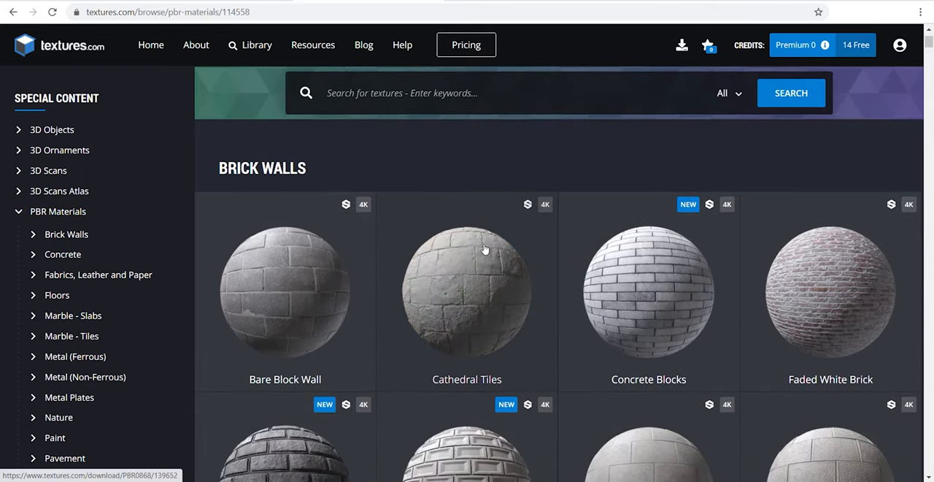
{"action": "scroll", "scroll_direction": "down", "scroll_amount": 3}
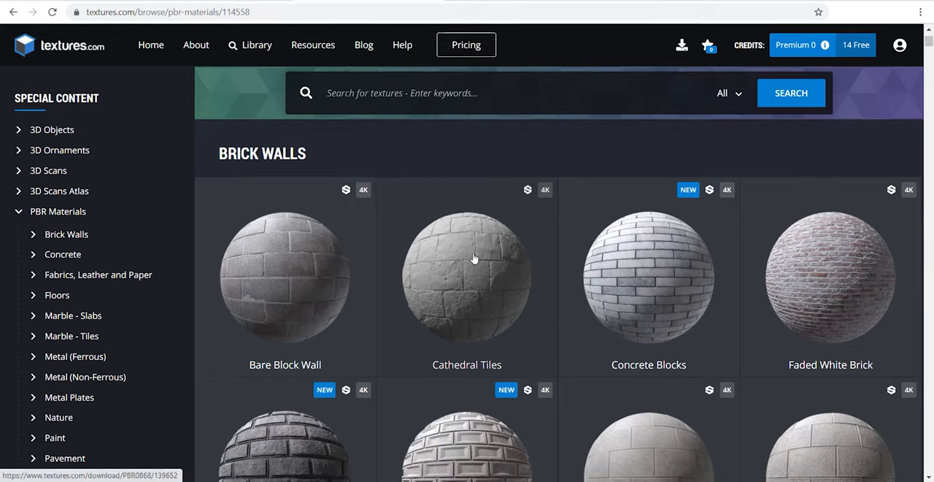
{"action": "scroll", "scroll_direction": "down", "scroll_amount": 3}
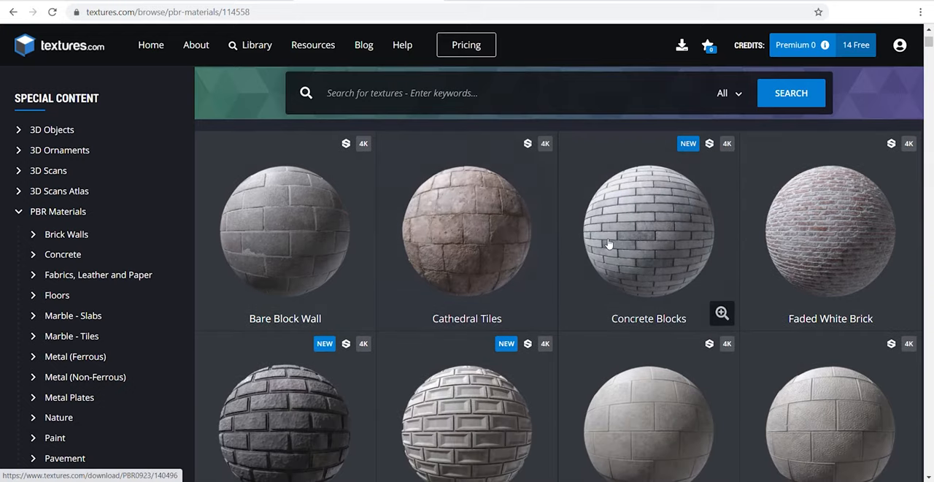
{"action": "mouse_move", "coordinate": [66, 234]}
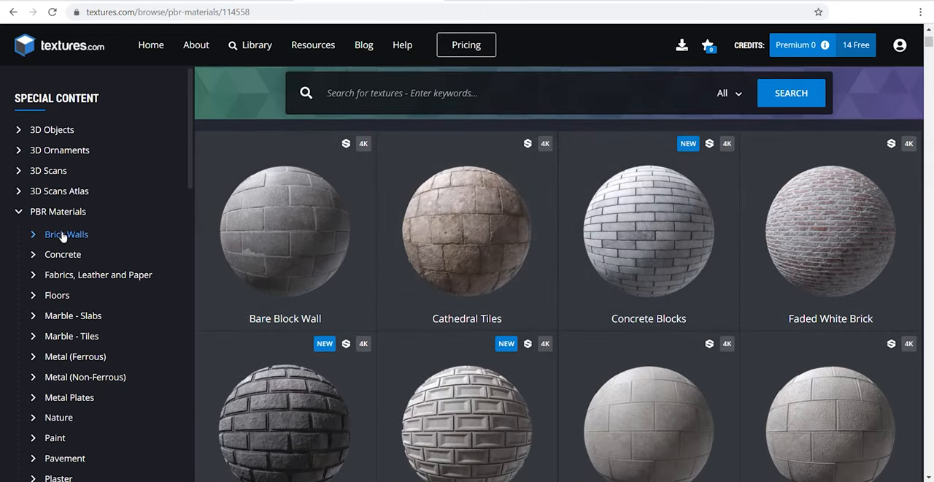
{"action": "left_click", "coordinate": [66, 234]}
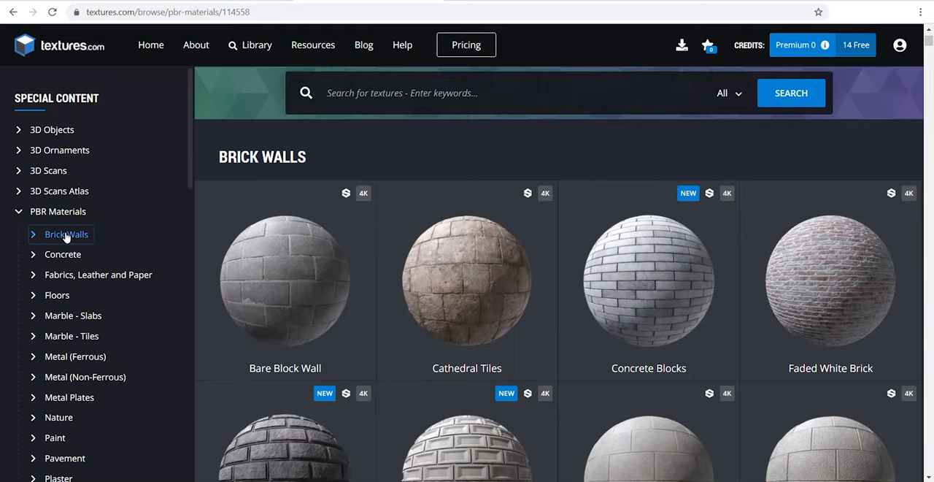
{"action": "mouse_move", "coordinate": [360, 167]}
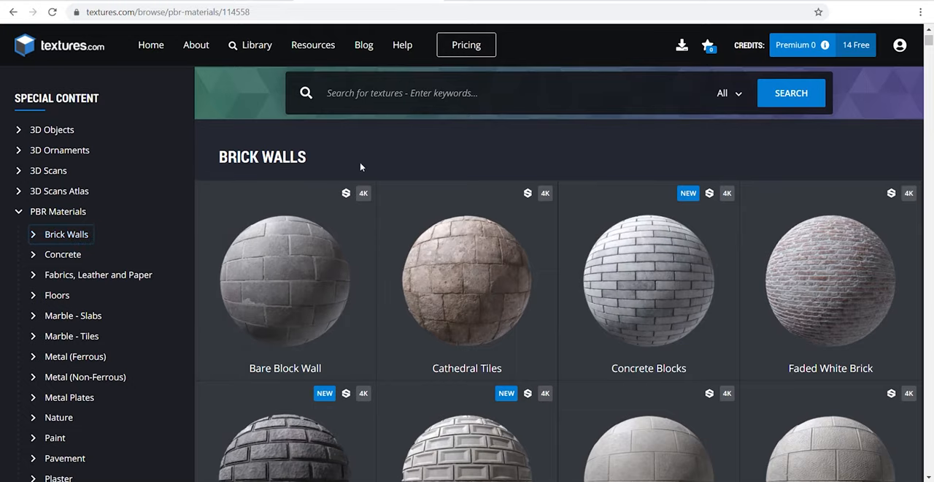
{"action": "scroll", "scroll_direction": "down", "scroll_amount": 3}
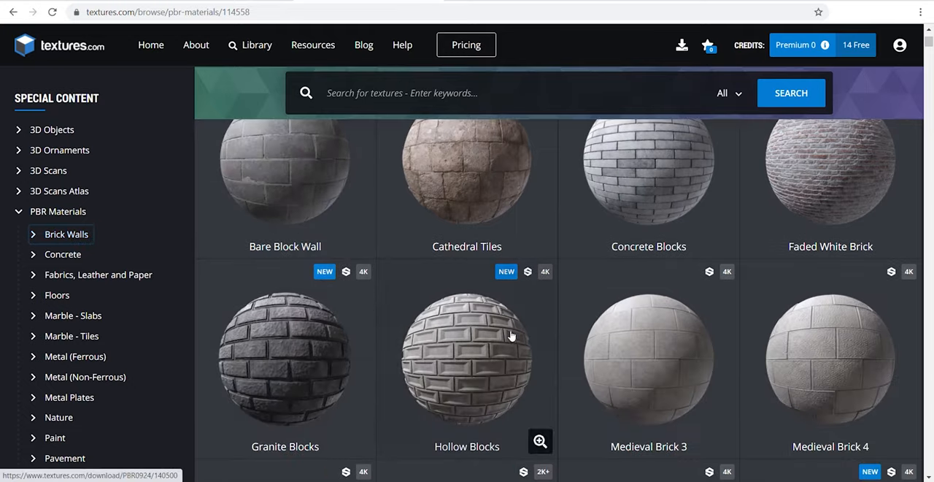
{"action": "left_click", "coordinate": [63, 254]}
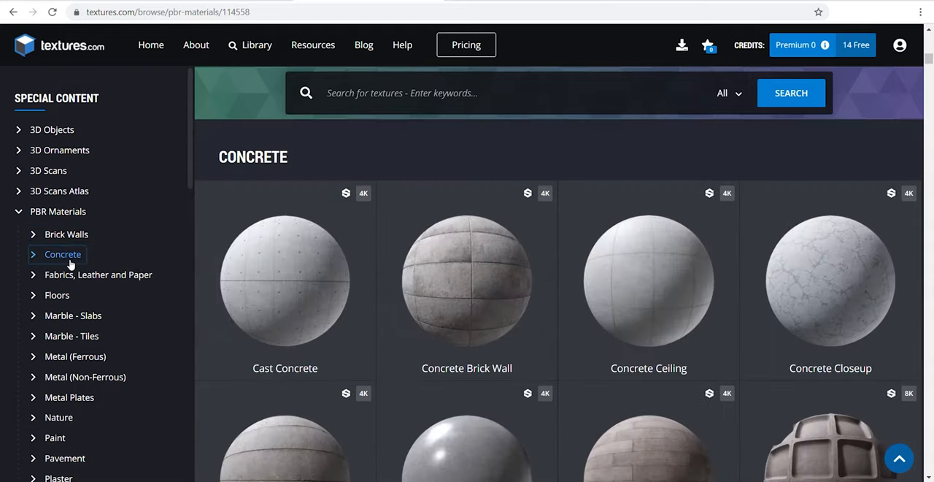
{"action": "scroll", "scroll_direction": "down", "scroll_amount": 3}
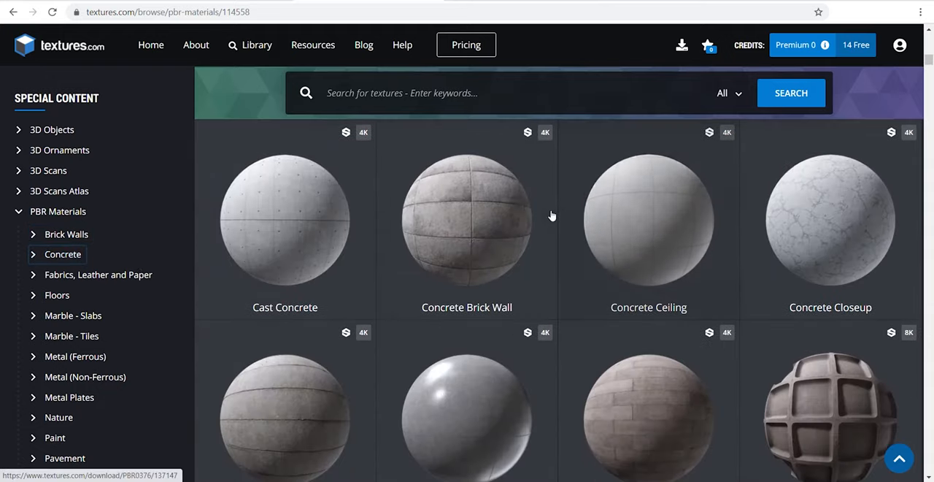
{"action": "left_click", "coordinate": [67, 234]}
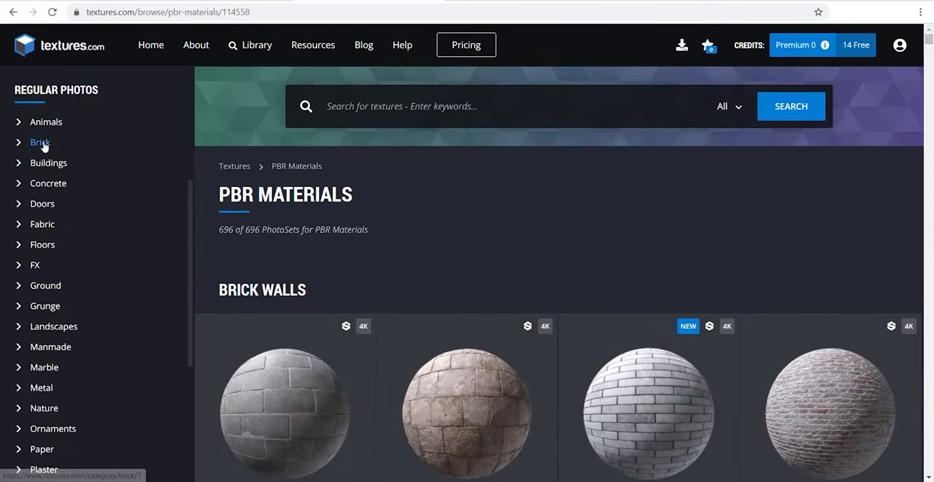
Open the Brick photo category and scroll through its subcategories.
{"action": "left_click", "coordinate": [39, 143]}
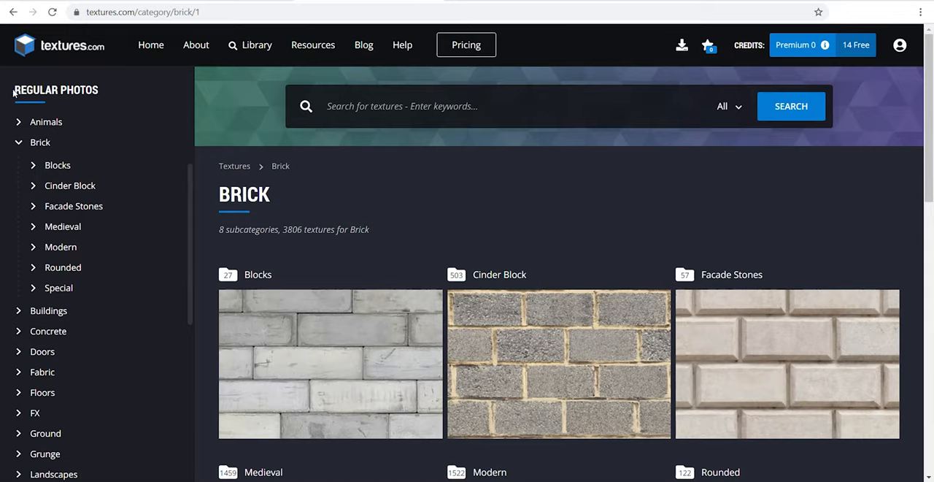
{"action": "mouse_move", "coordinate": [263, 174]}
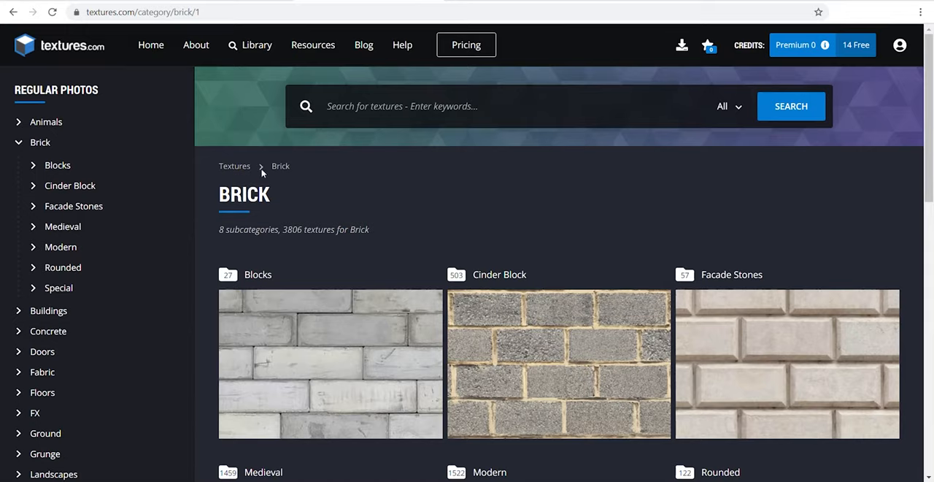
{"action": "scroll", "scroll_direction": "down", "scroll_amount": 3}
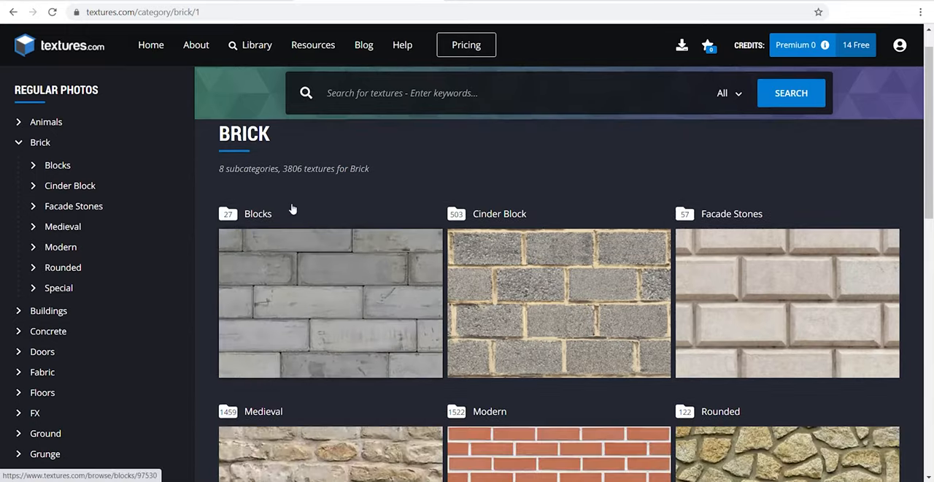
{"action": "mouse_move", "coordinate": [69, 185]}
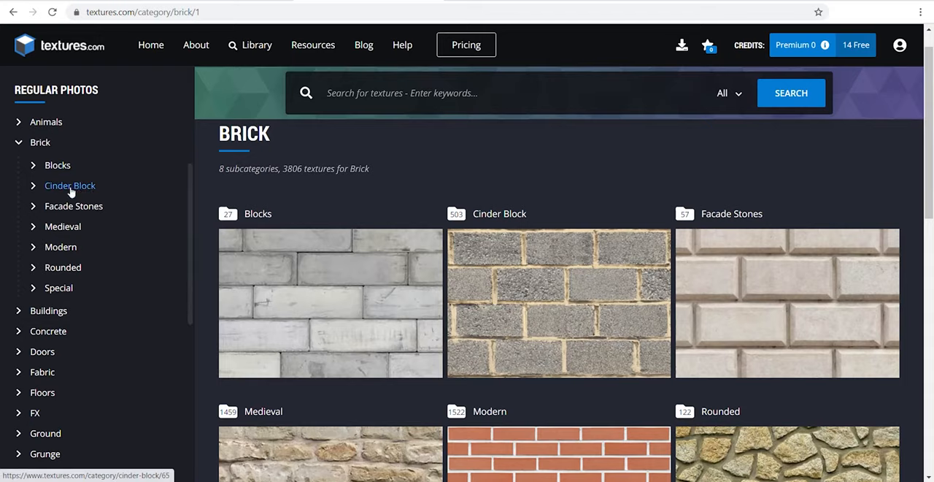
{"action": "mouse_move", "coordinate": [73, 206]}
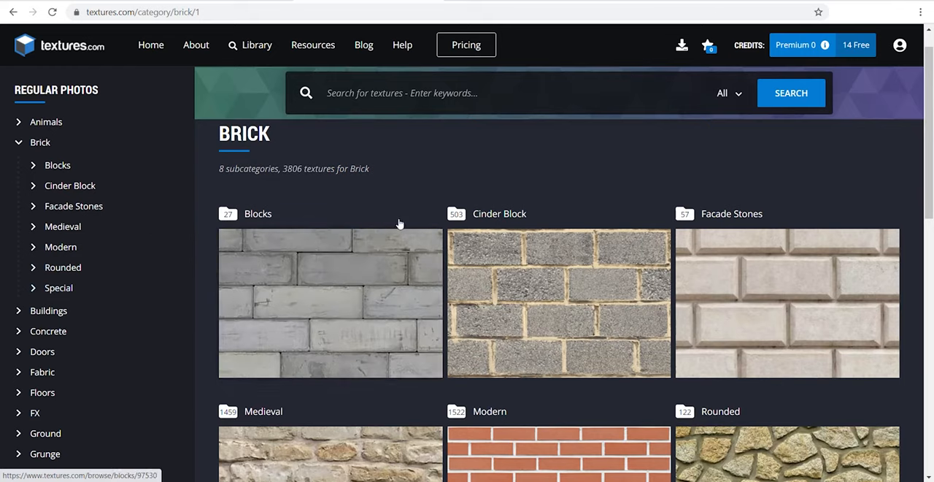
{"action": "scroll", "scroll_direction": "down", "scroll_amount": 3}
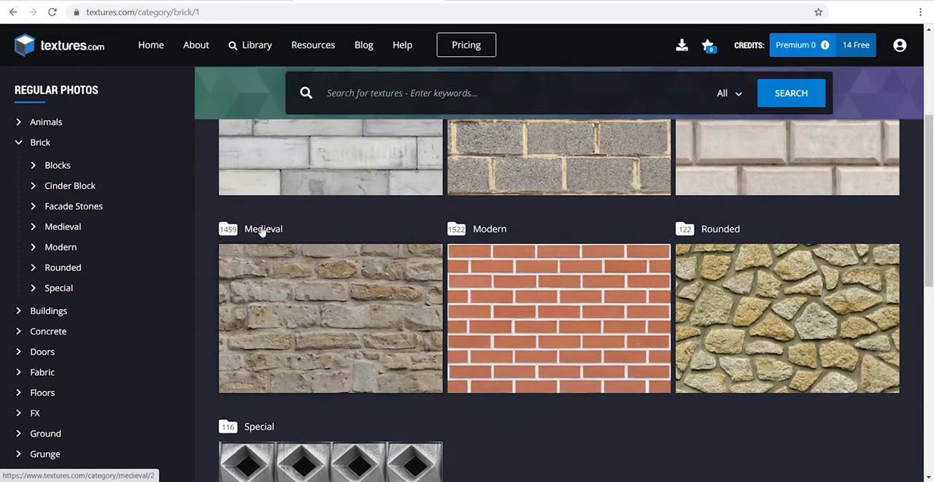
{"action": "left_click", "coordinate": [263, 228]}
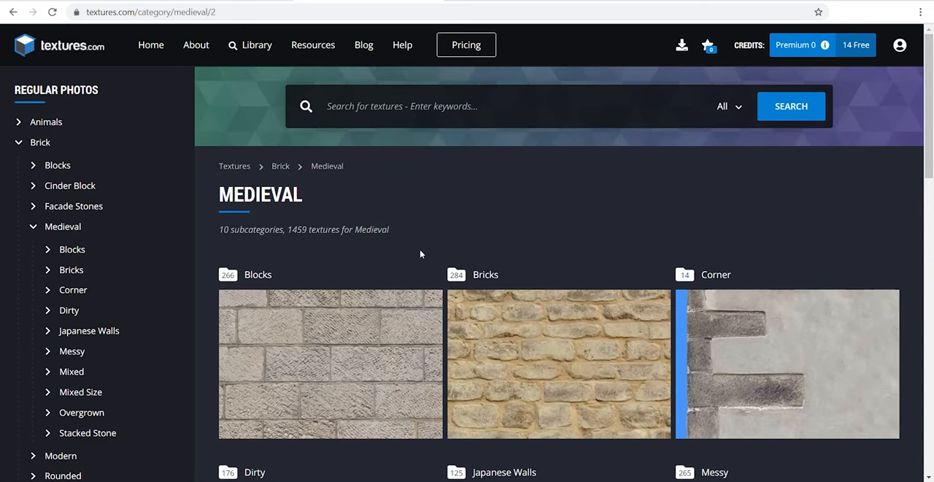
{"action": "scroll", "scroll_direction": "down", "scroll_amount": 3}
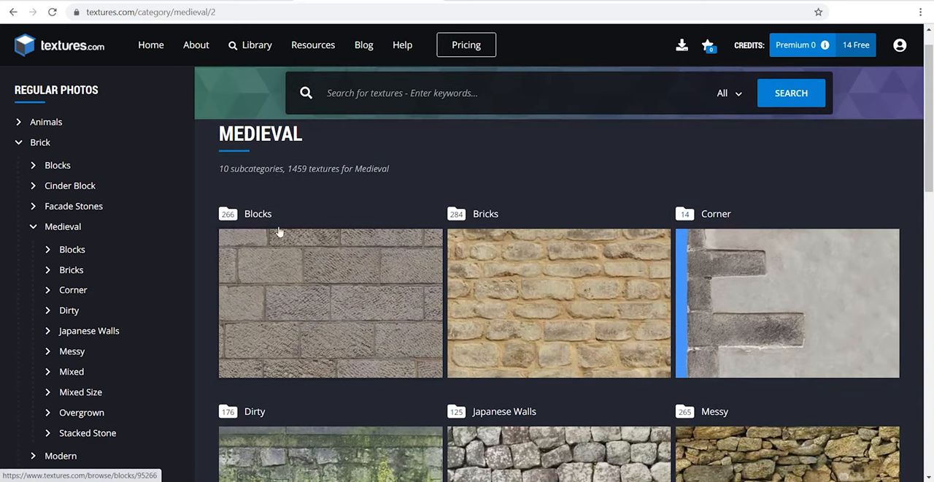
{"action": "scroll", "scroll_direction": "down", "scroll_amount": 3}
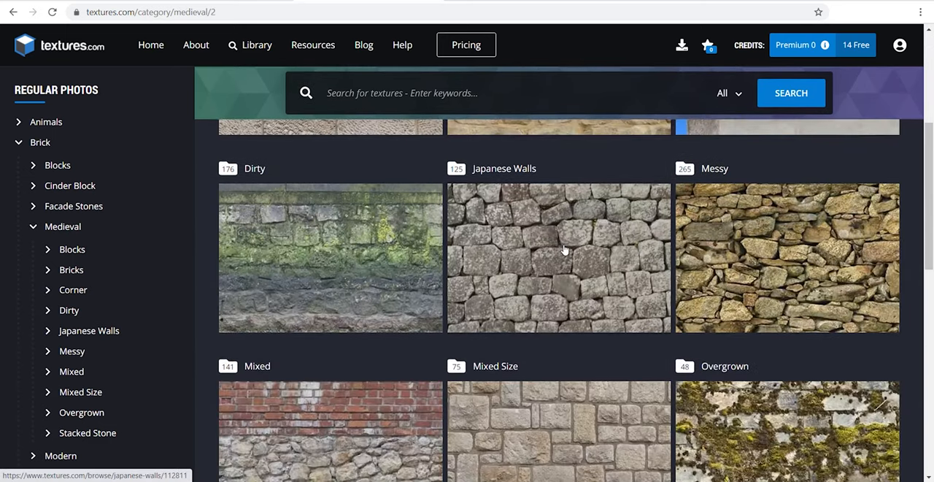
{"action": "scroll", "scroll_direction": "down", "scroll_amount": 3}
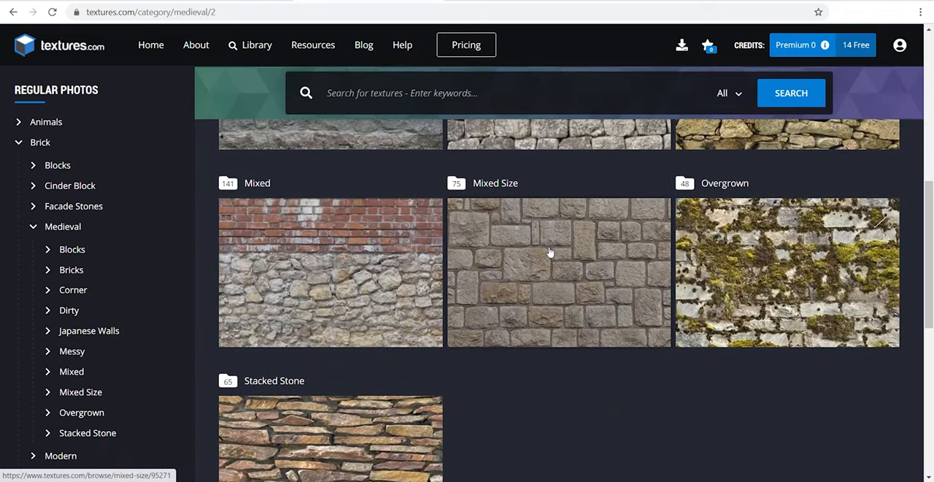
{"action": "scroll", "scroll_direction": "down", "scroll_amount": 3}
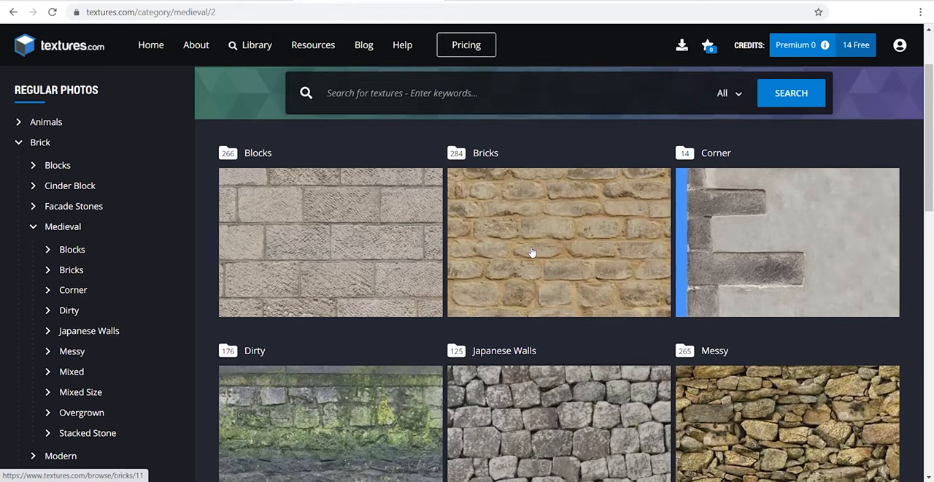
Browse Medieval Bricks and open BrickOldRounded0134's download size options.
{"action": "left_click", "coordinate": [71, 270]}
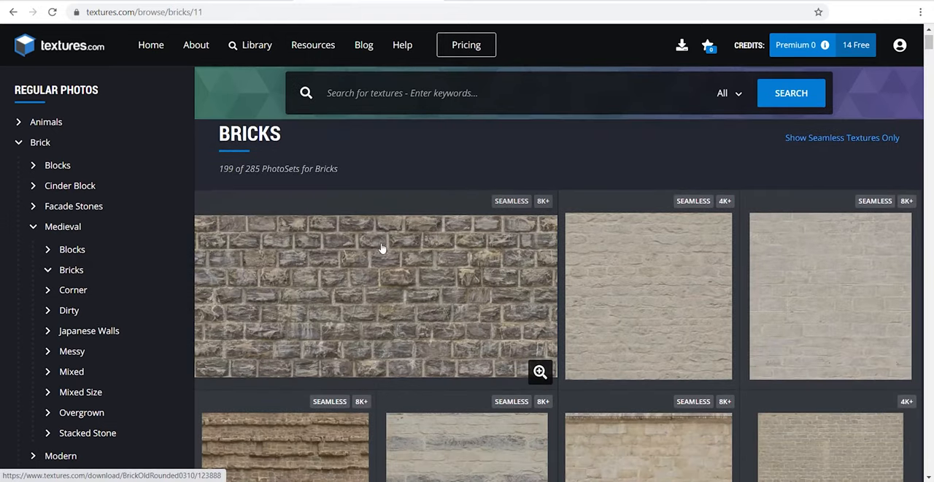
{"action": "mouse_move", "coordinate": [467, 268]}
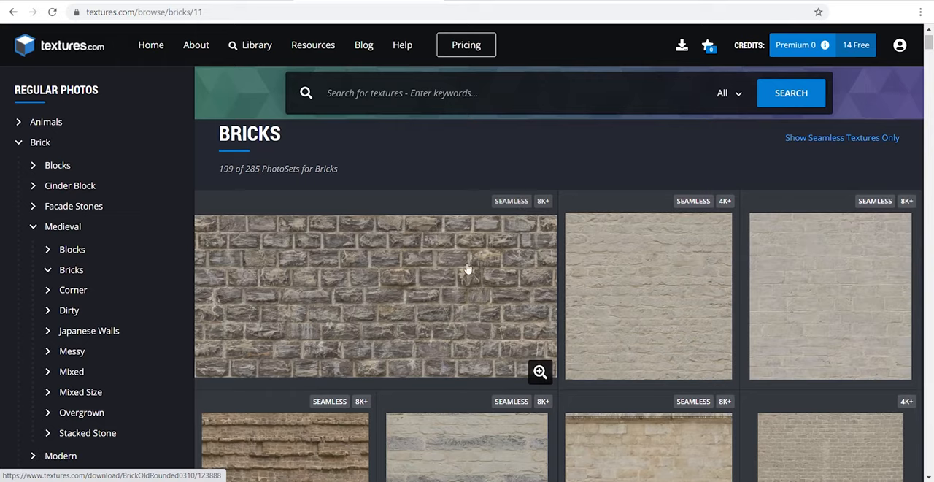
{"action": "scroll", "scroll_direction": "down", "scroll_amount": 3}
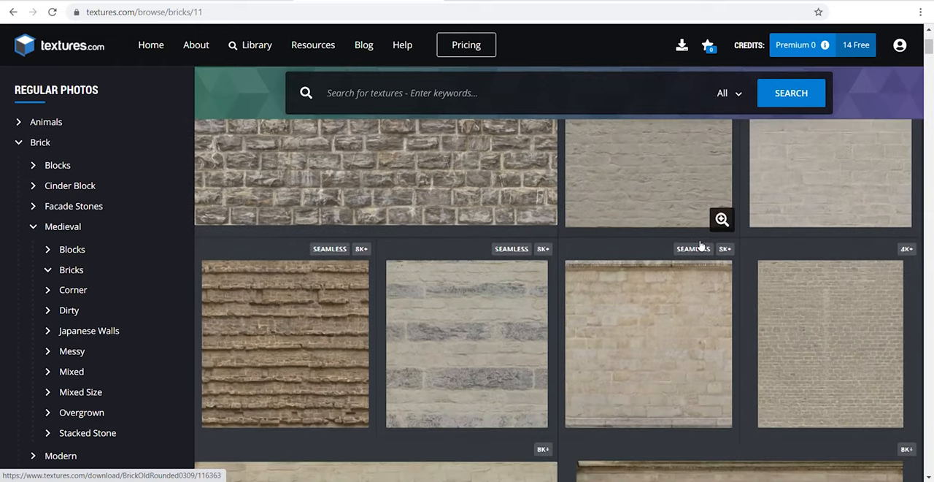
{"action": "scroll", "scroll_direction": "down", "scroll_amount": 3}
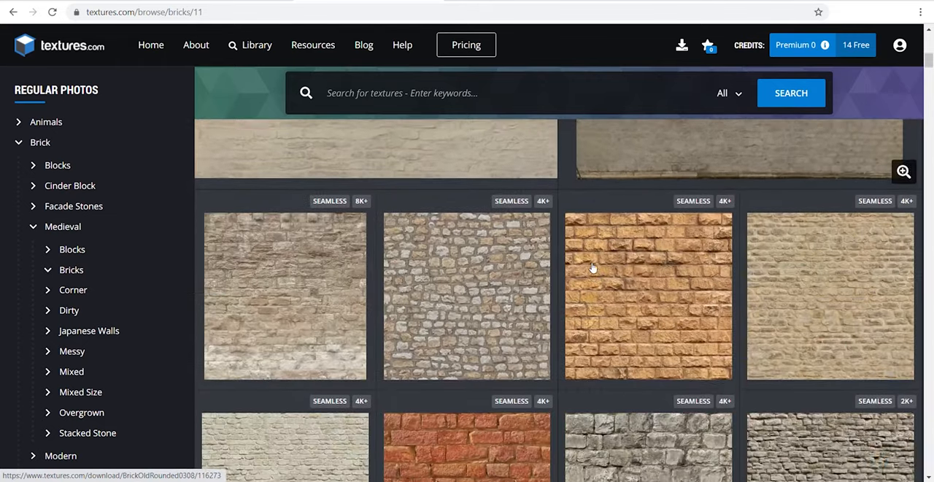
{"action": "scroll", "scroll_direction": "down", "scroll_amount": 3}
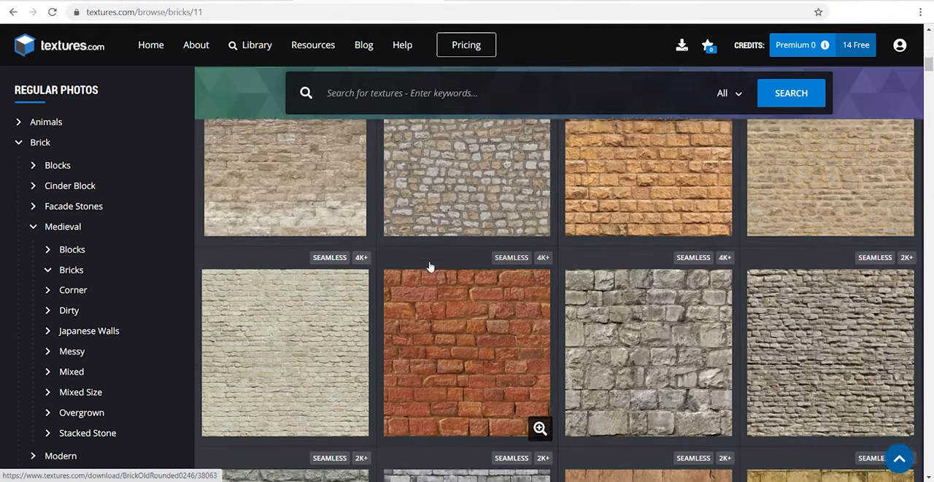
{"action": "left_click", "coordinate": [467, 352]}
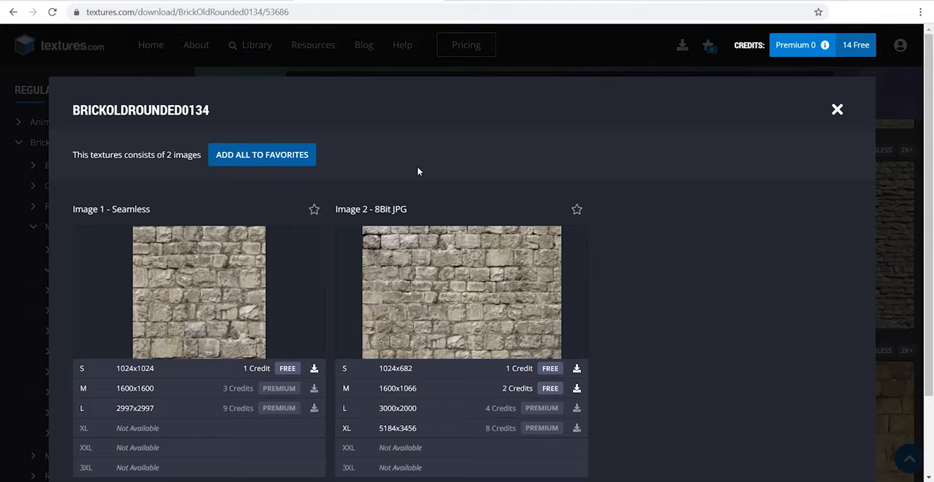
{"action": "mouse_move", "coordinate": [146, 207]}
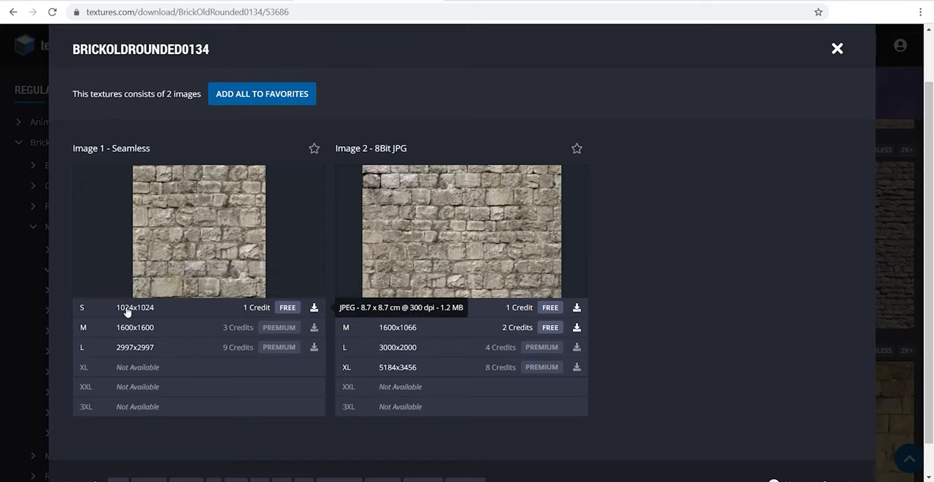
{"action": "mouse_move", "coordinate": [271, 311]}
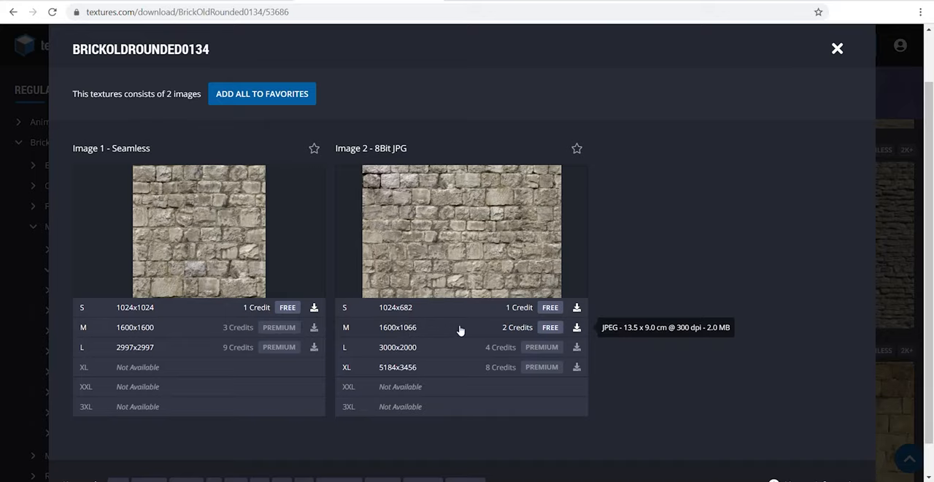
{"action": "mouse_move", "coordinate": [498, 328]}
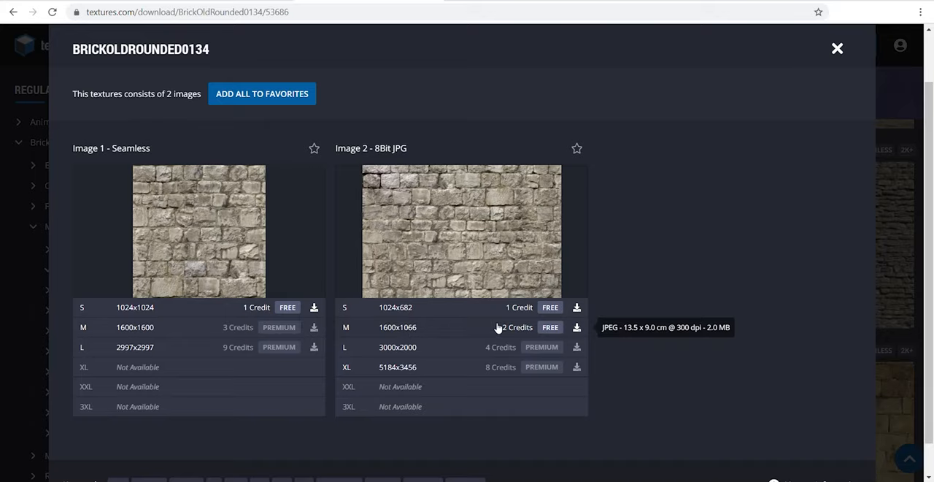
{"action": "mouse_move", "coordinate": [544, 335]}
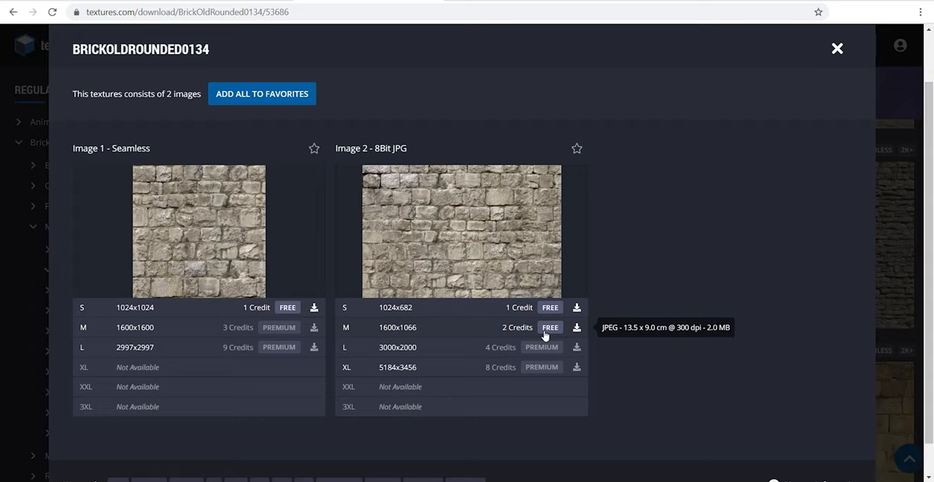
Download BrickOldRounded0134's free Image 2 JPG at 1600x1066.
{"action": "scroll", "scroll_direction": "down", "scroll_amount": 3}
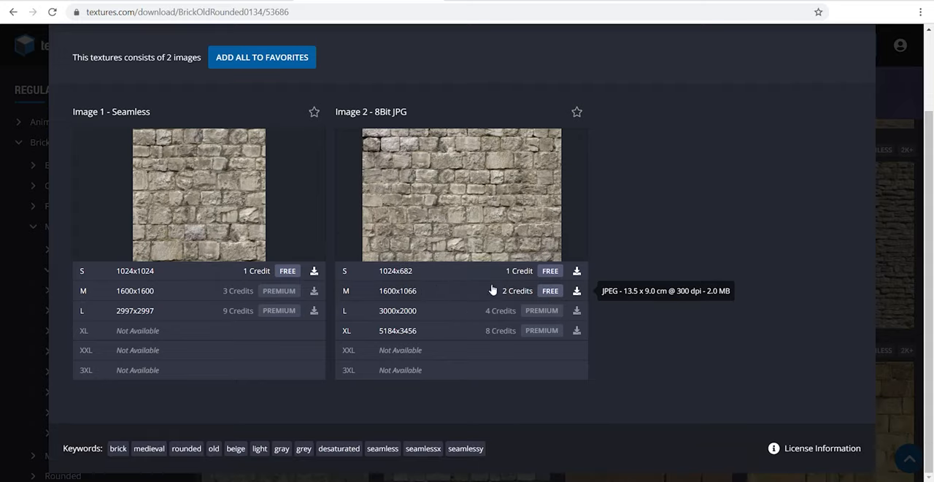
{"action": "mouse_move", "coordinate": [576, 290]}
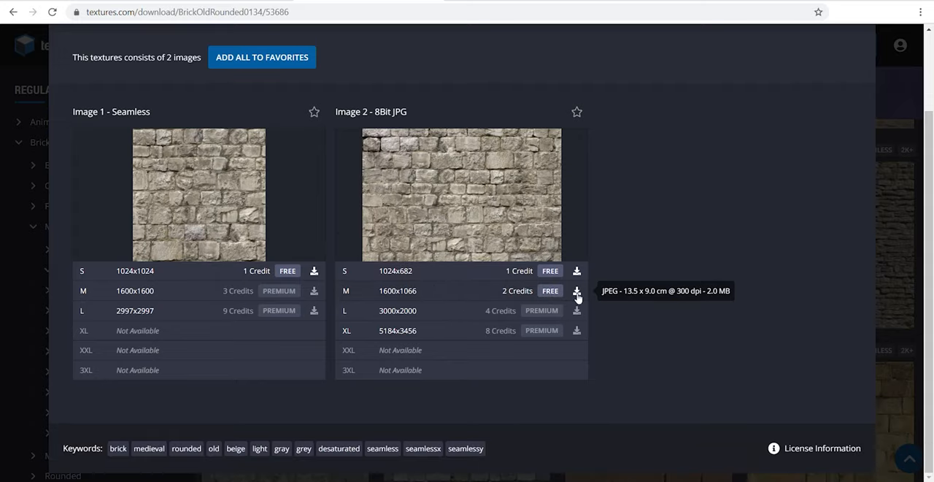
{"action": "left_click", "coordinate": [576, 290]}
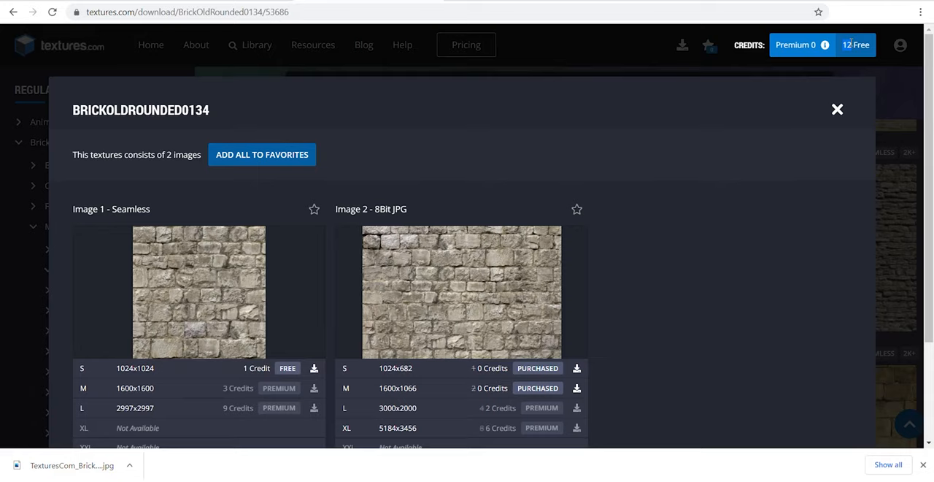
Open the downloaded brick image, then close the texture download popup.
{"action": "scroll", "scroll_direction": "down", "scroll_amount": 3}
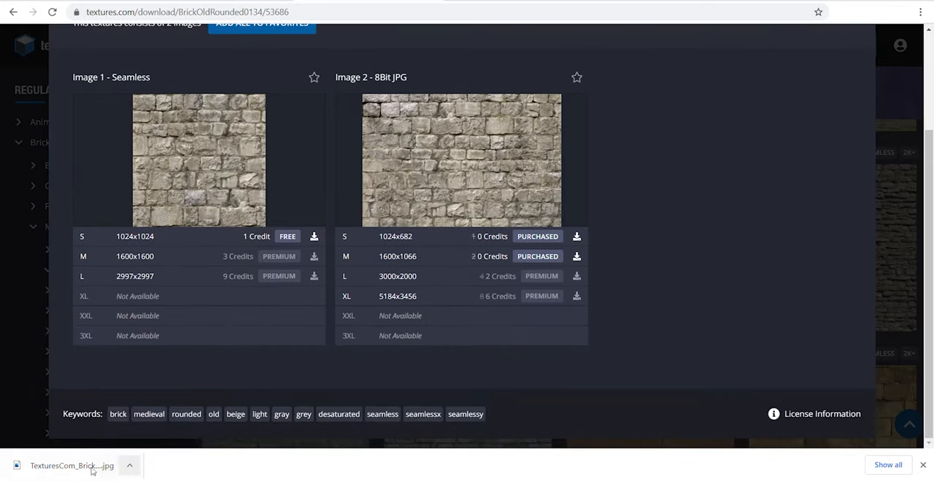
{"action": "left_click", "coordinate": [71, 465]}
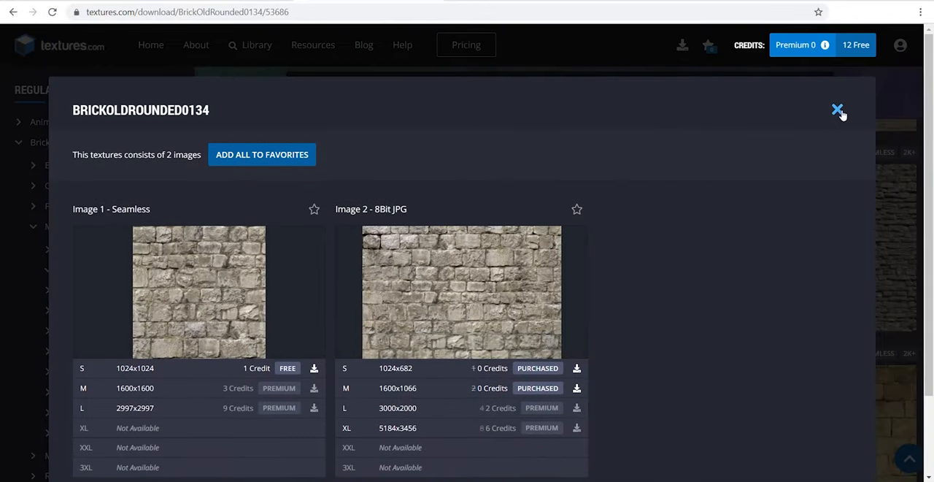
{"action": "left_click", "coordinate": [838, 110]}
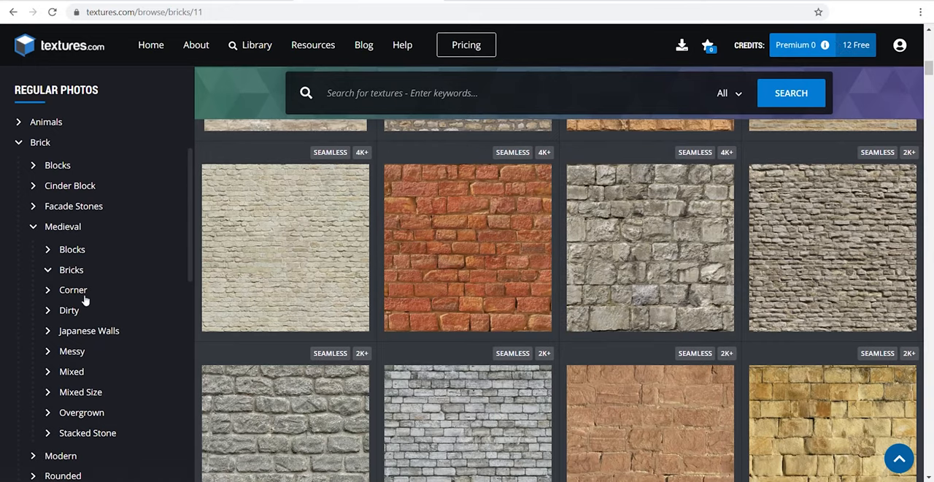
{"action": "left_click", "coordinate": [33, 226]}
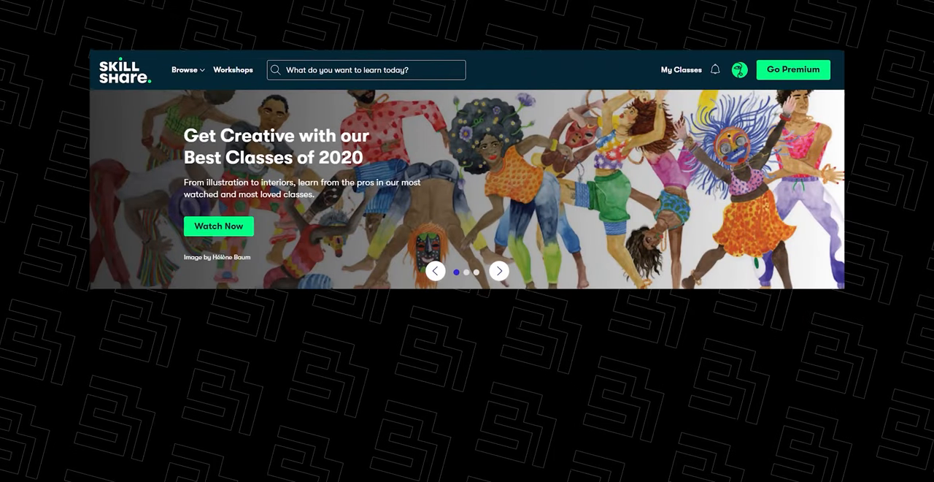
Advance the Skillshare banner two slides to reach Discover Talents Unknown.
{"action": "left_click", "coordinate": [499, 270]}
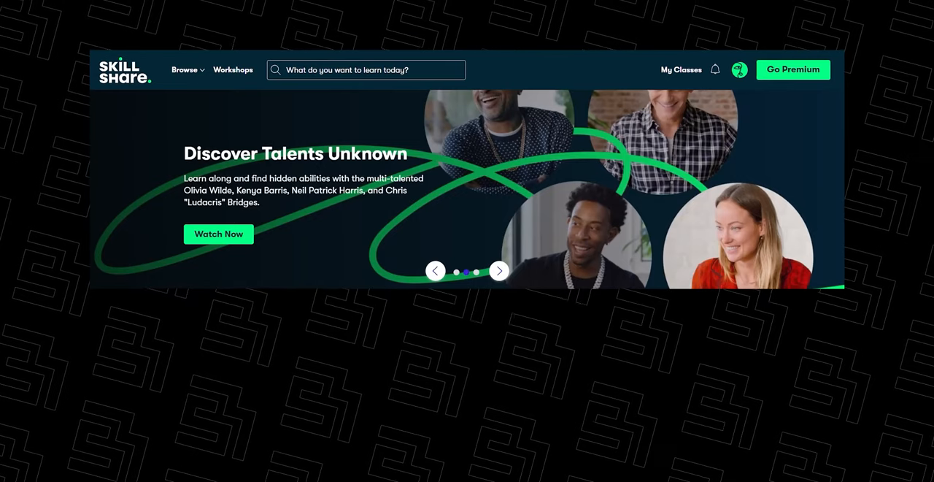
{"action": "left_click", "coordinate": [498, 270]}
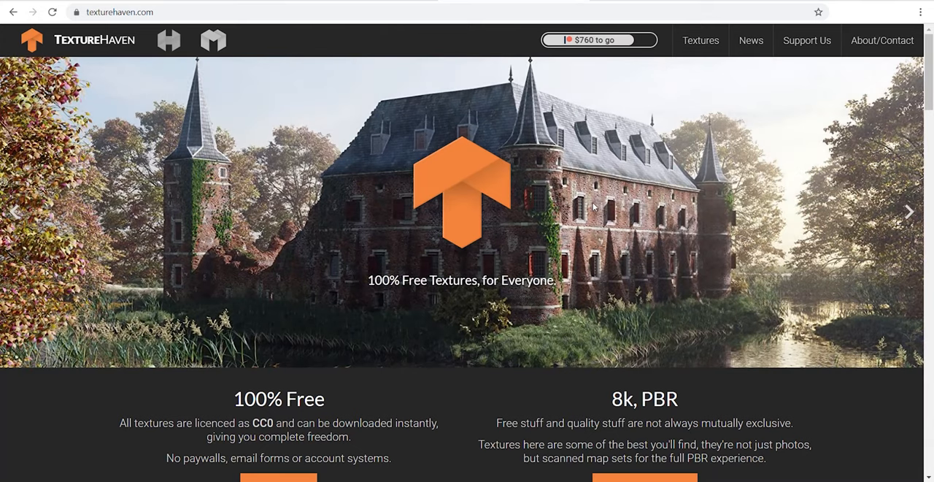
{"action": "left_click", "coordinate": [116, 12]}
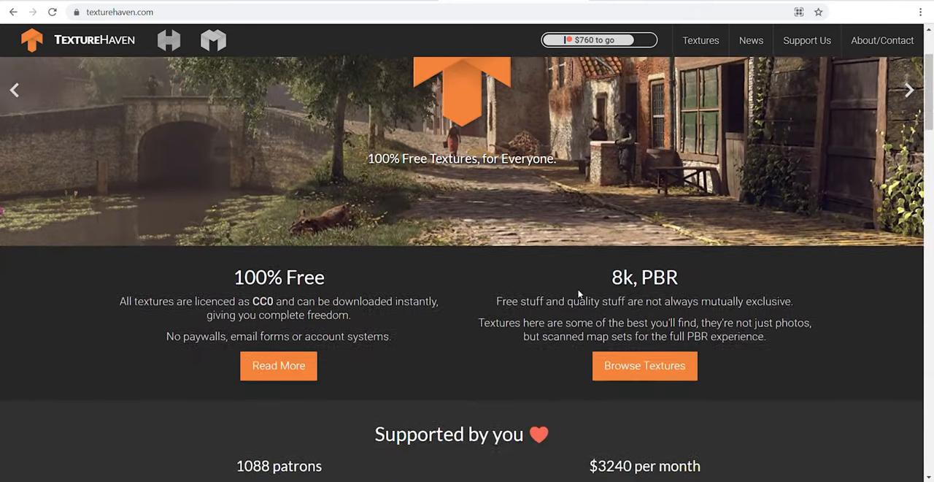
{"action": "scroll", "scroll_direction": "down", "scroll_amount": 3}
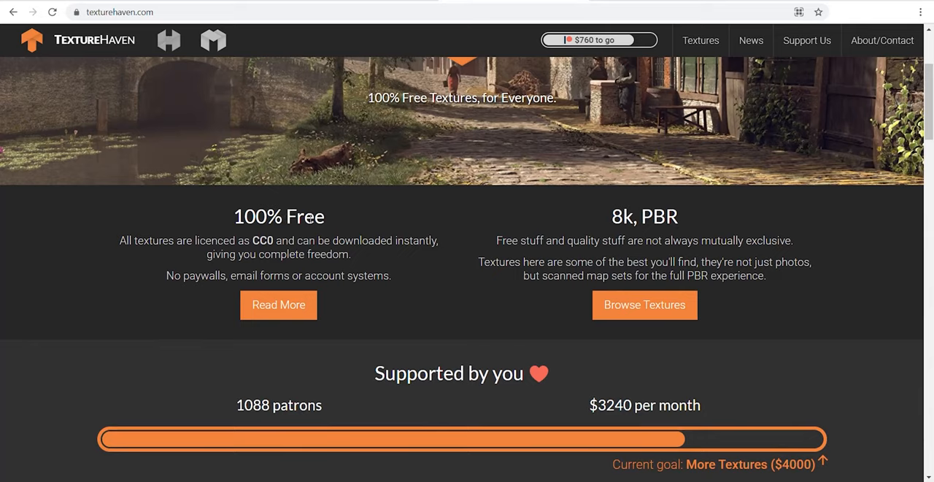
{"action": "scroll", "scroll_direction": "down", "scroll_amount": 3}
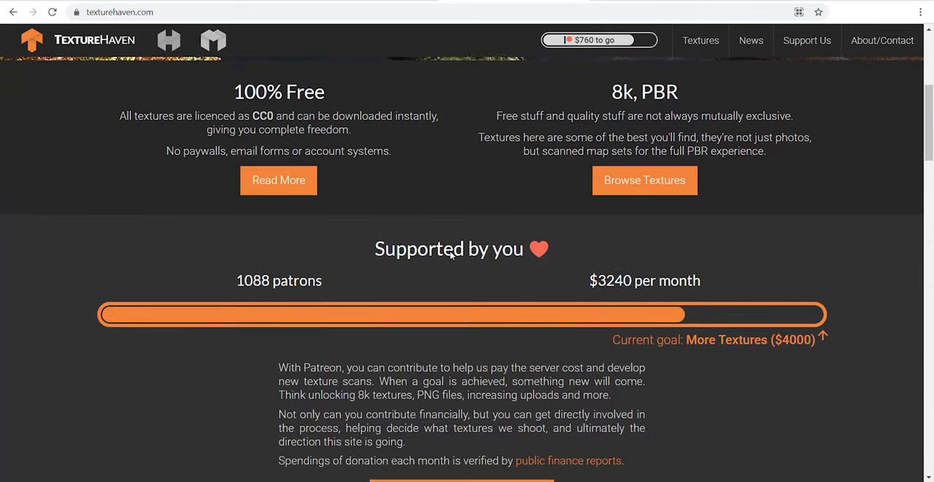
{"action": "scroll", "scroll_direction": "down", "scroll_amount": 3}
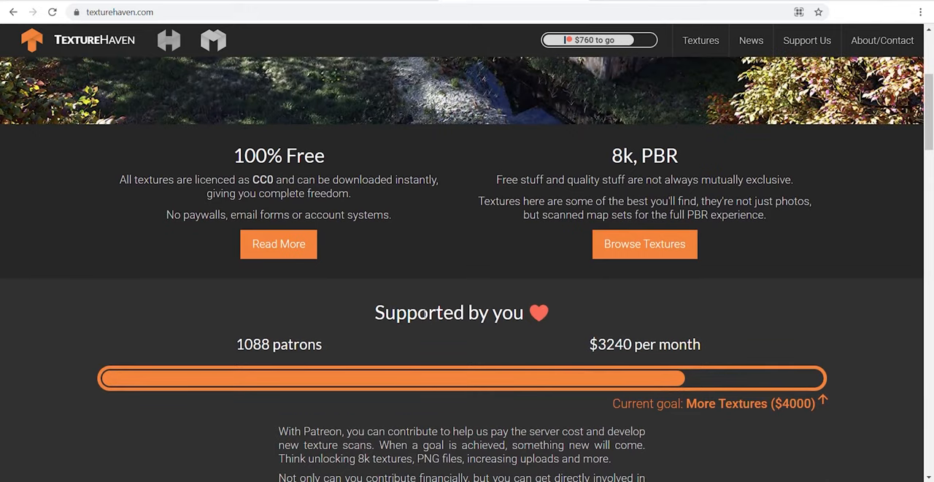
{"action": "scroll", "scroll_direction": "up", "scroll_amount": 3}
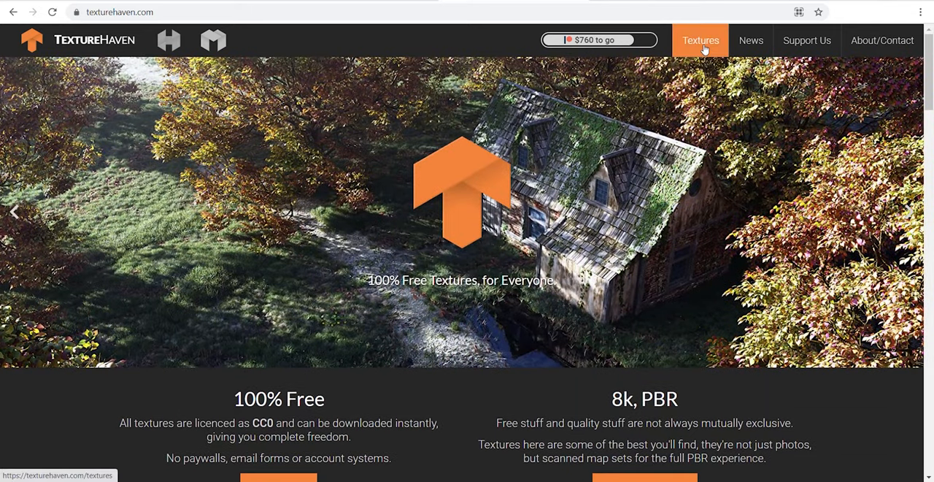
Scroll Texture Haven's All Textures grid and open the rocks_ground_05 page.
{"action": "left_click", "coordinate": [700, 40]}
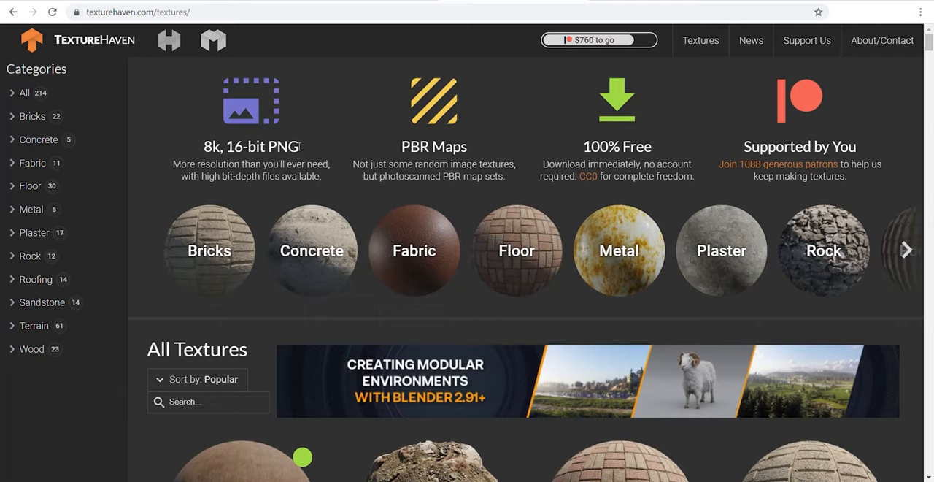
{"action": "mouse_move", "coordinate": [206, 164]}
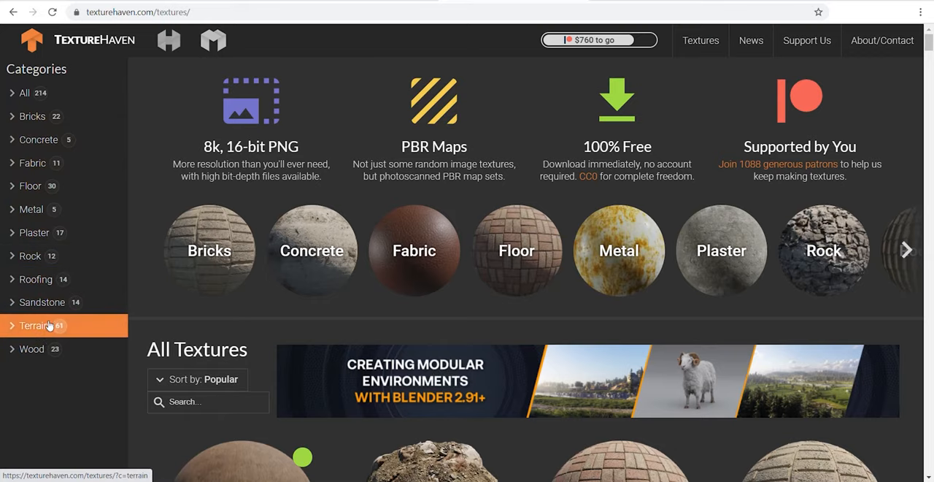
{"action": "scroll", "scroll_direction": "down", "scroll_amount": 3}
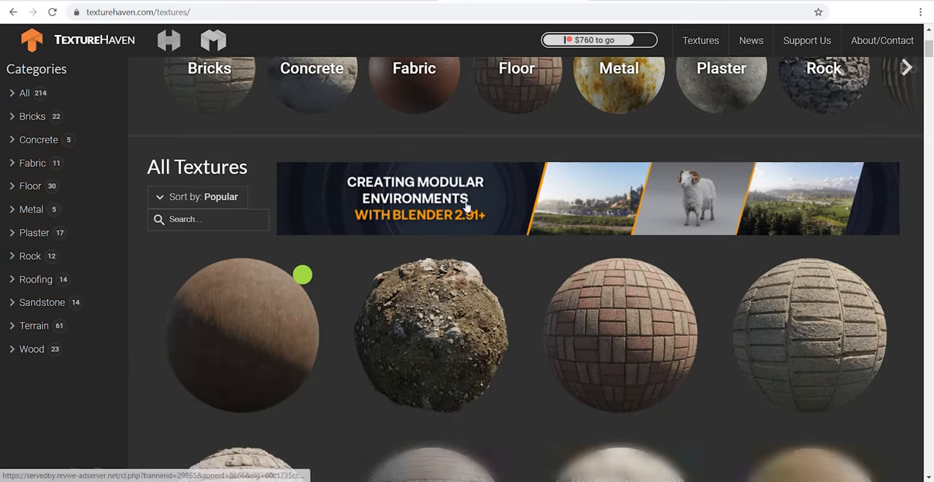
{"action": "scroll", "scroll_direction": "down", "scroll_amount": 3}
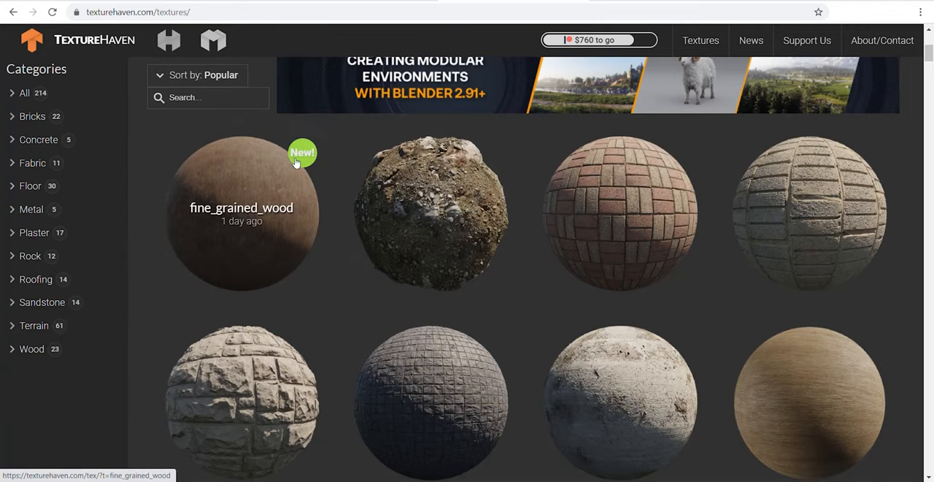
{"action": "scroll", "scroll_direction": "down", "scroll_amount": 3}
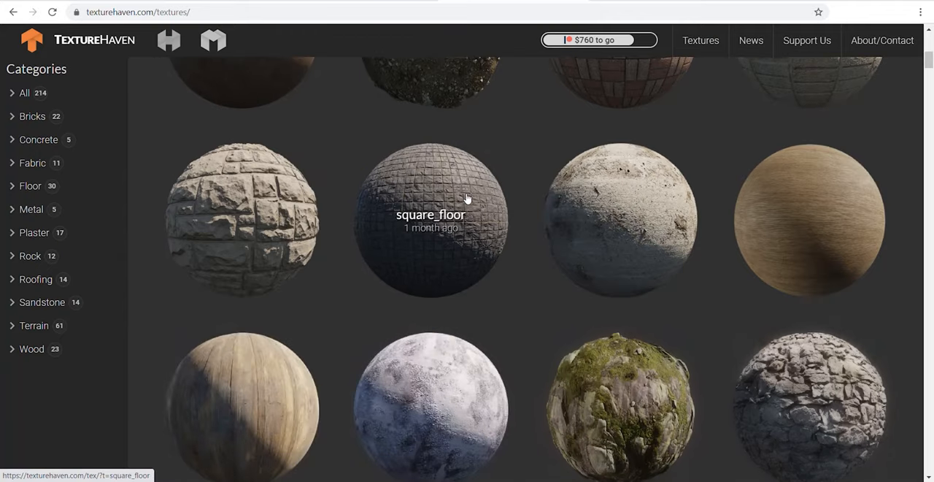
{"action": "scroll", "scroll_direction": "down", "scroll_amount": 3}
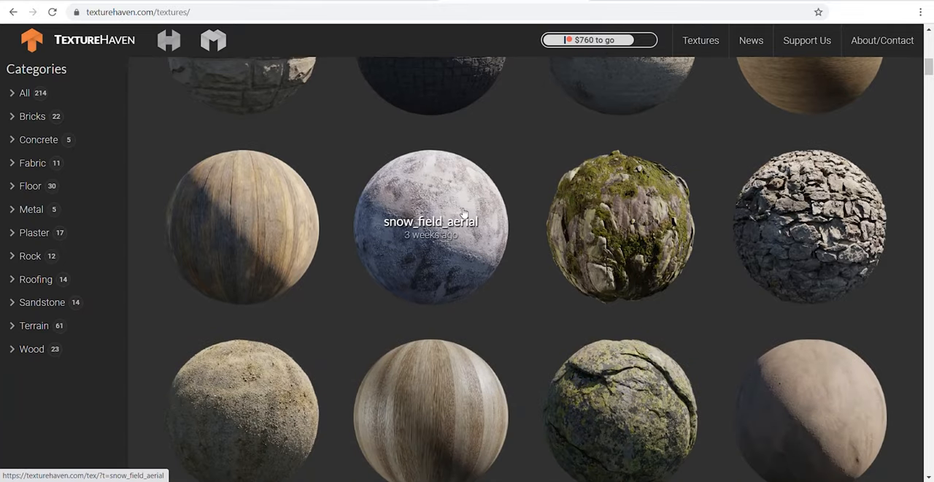
{"action": "scroll", "scroll_direction": "down", "scroll_amount": 3}
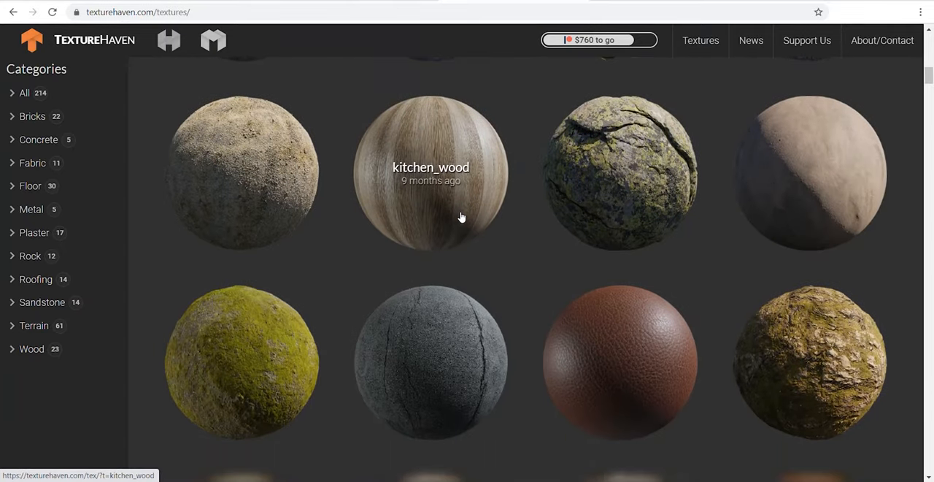
{"action": "scroll", "scroll_direction": "down", "scroll_amount": 3}
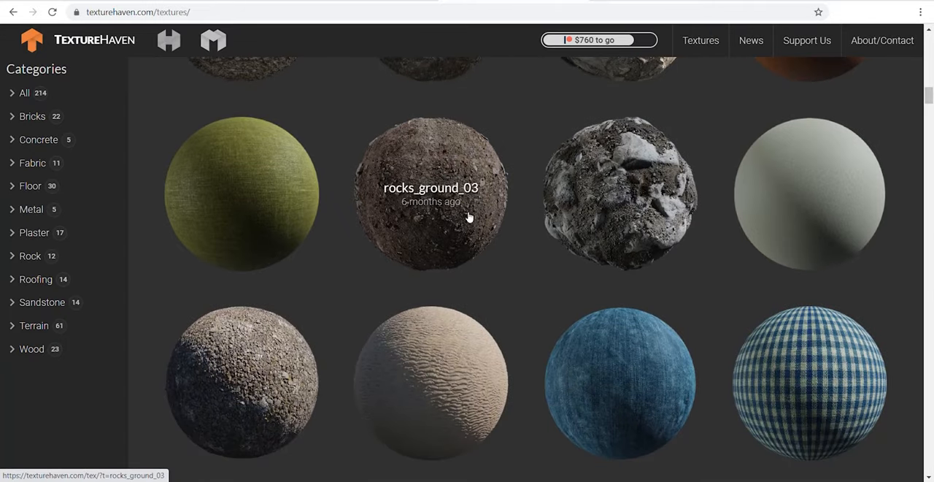
{"action": "mouse_move", "coordinate": [493, 225]}
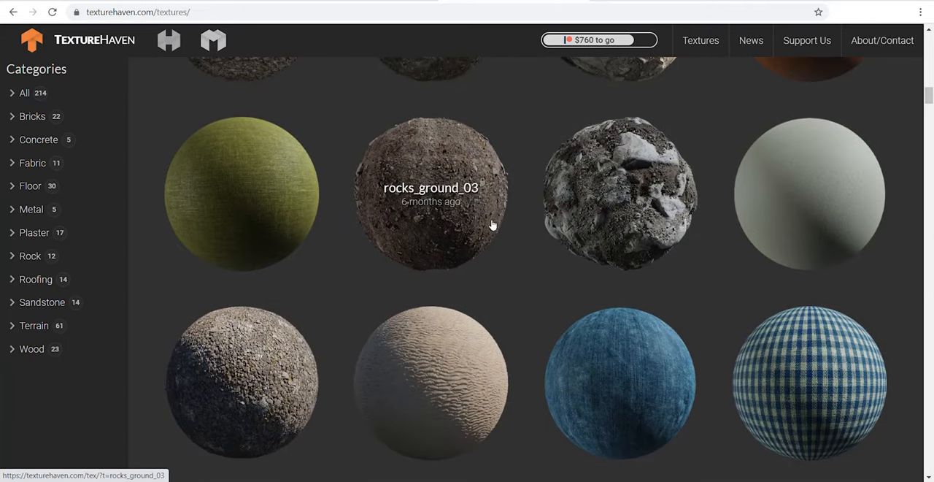
{"action": "scroll", "scroll_direction": "down", "scroll_amount": 3}
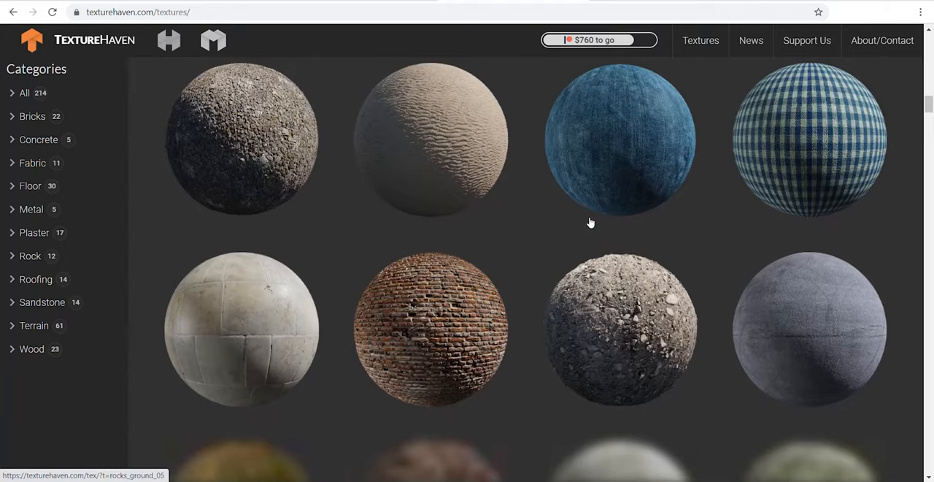
{"action": "scroll", "scroll_direction": "down", "scroll_amount": 3}
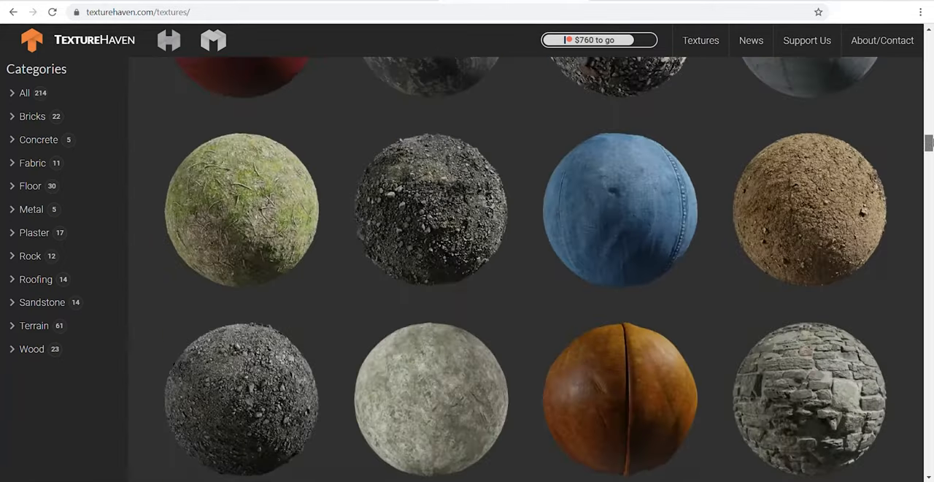
{"action": "scroll", "scroll_direction": "down", "scroll_amount": 3}
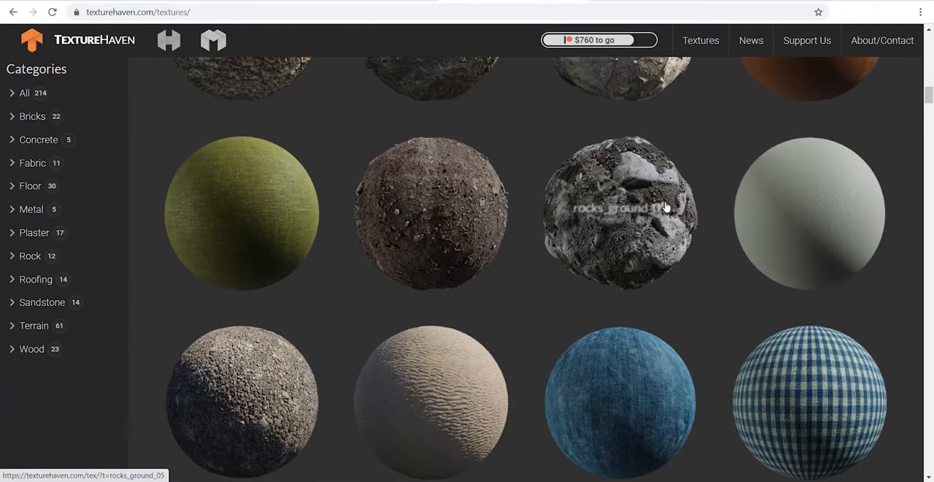
{"action": "left_click", "coordinate": [619, 211]}
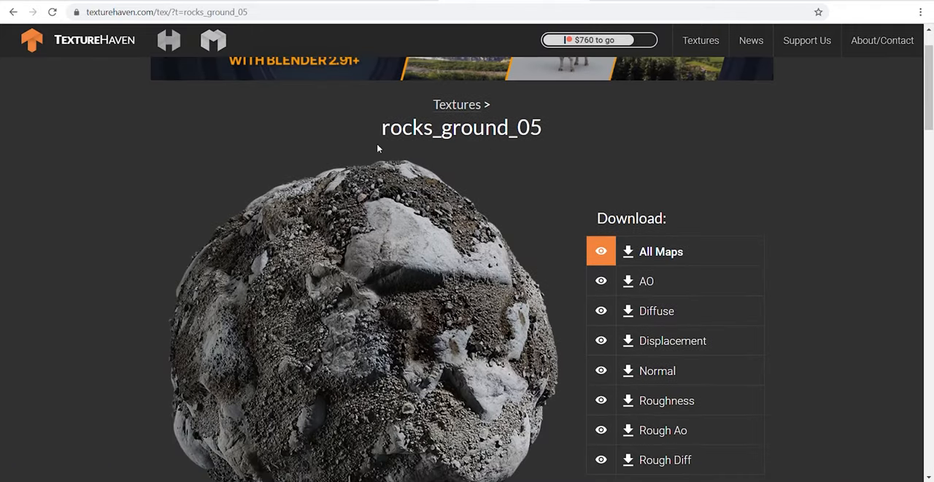
Download the rocks_ground_05 All Maps set as the 1k JPG (3.7 MB).
{"action": "scroll", "scroll_direction": "down", "scroll_amount": 3}
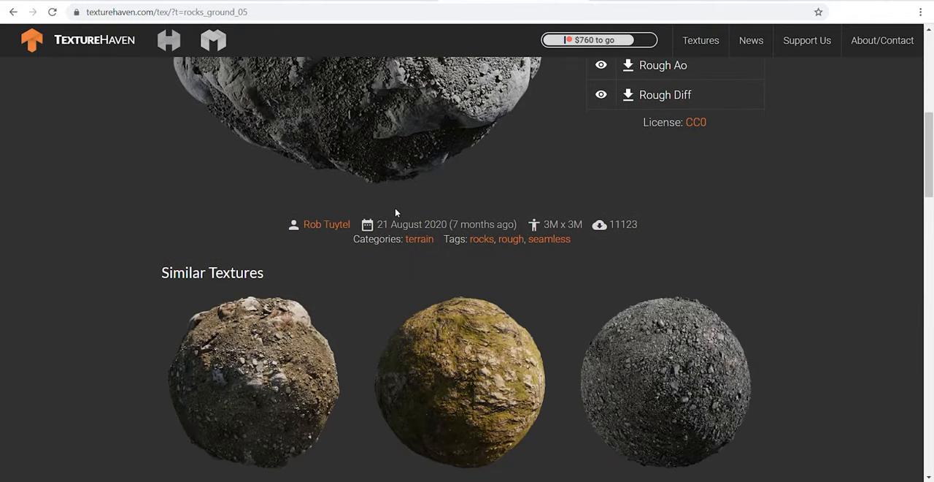
{"action": "scroll", "scroll_direction": "down", "scroll_amount": 3}
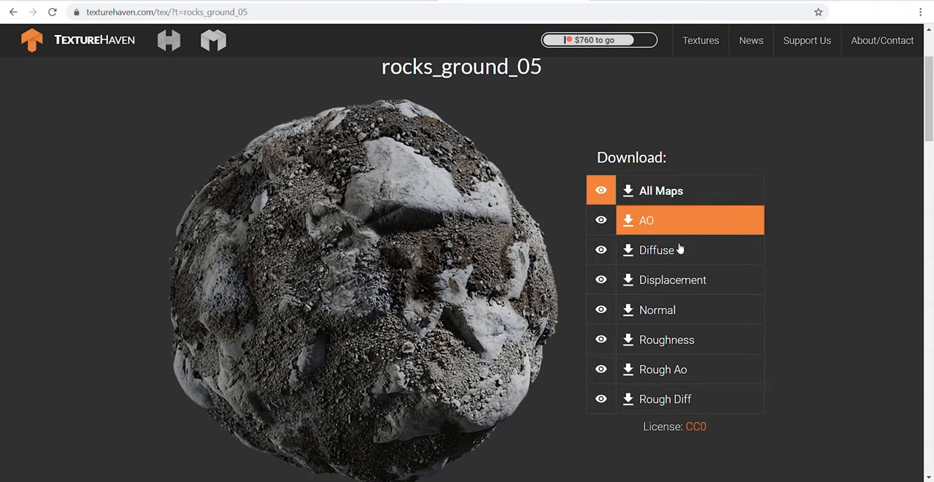
{"action": "mouse_move", "coordinate": [690, 280]}
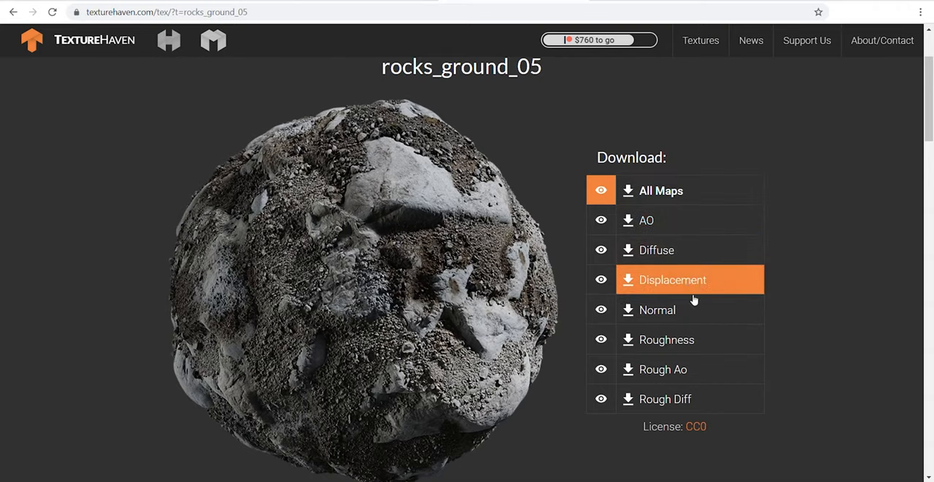
{"action": "mouse_move", "coordinate": [690, 368]}
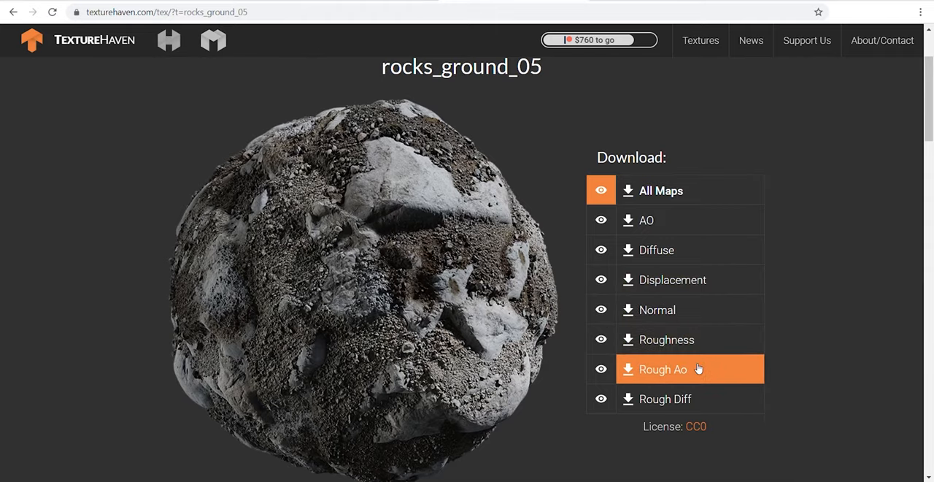
{"action": "mouse_move", "coordinate": [689, 249]}
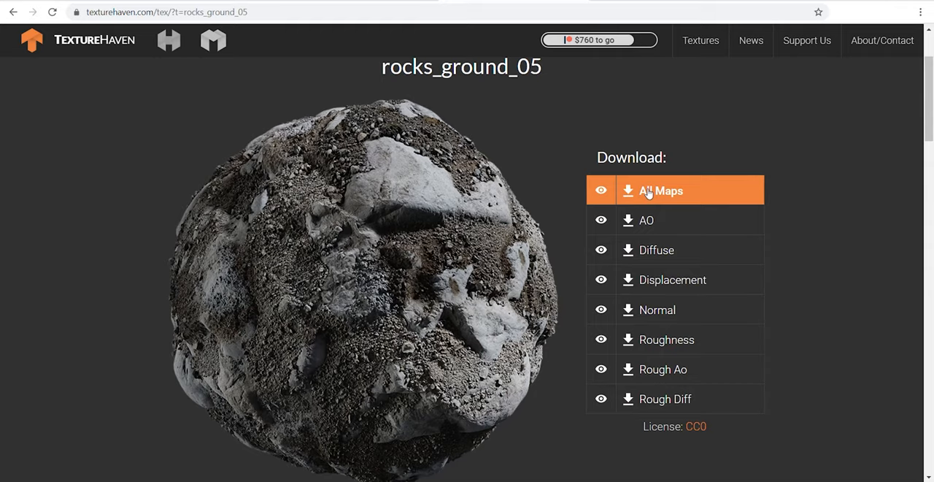
{"action": "left_click", "coordinate": [660, 191]}
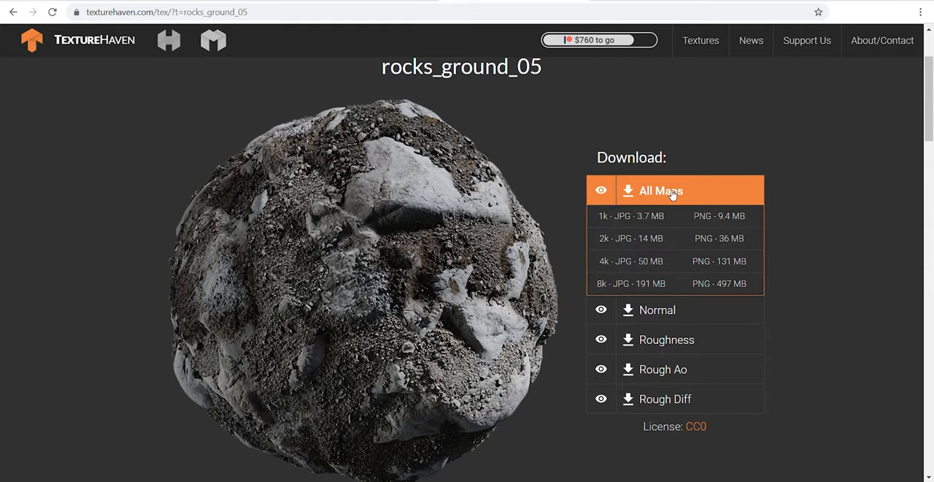
{"action": "mouse_move", "coordinate": [666, 213]}
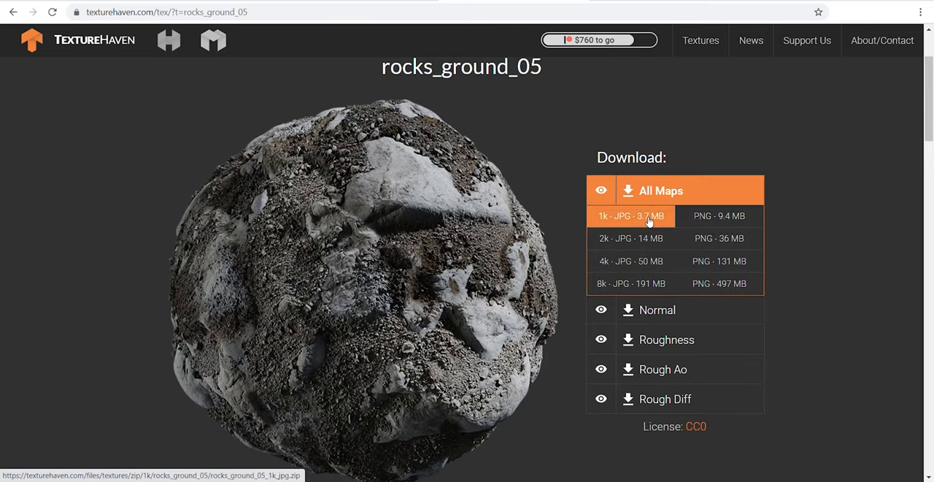
{"action": "left_click", "coordinate": [630, 215]}
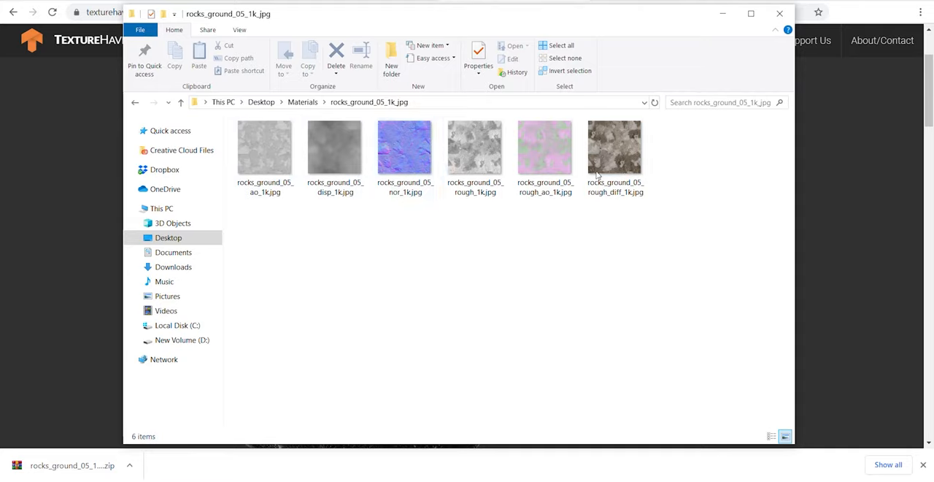
Select and open rocks_ground_05_rough_diff_1k.jpg in the extracted maps folder.
{"action": "left_click", "coordinate": [615, 146]}
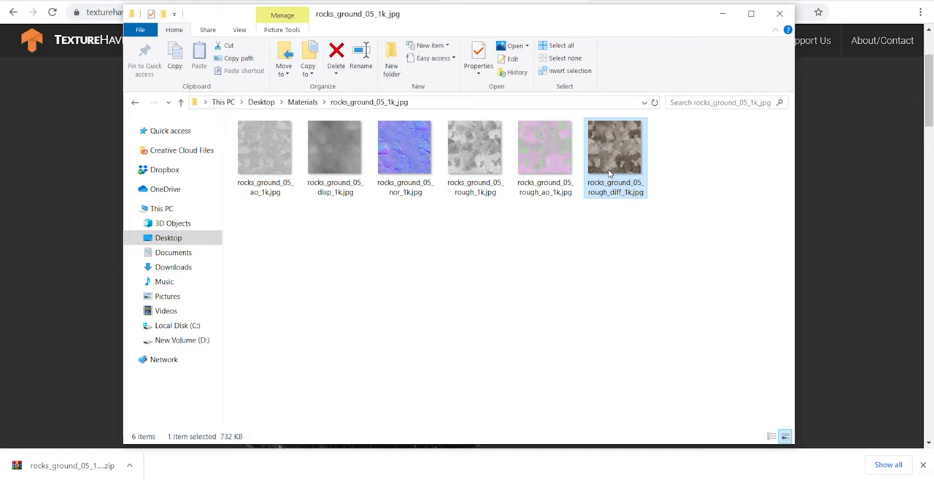
{"action": "double_click", "coordinate": [614, 147]}
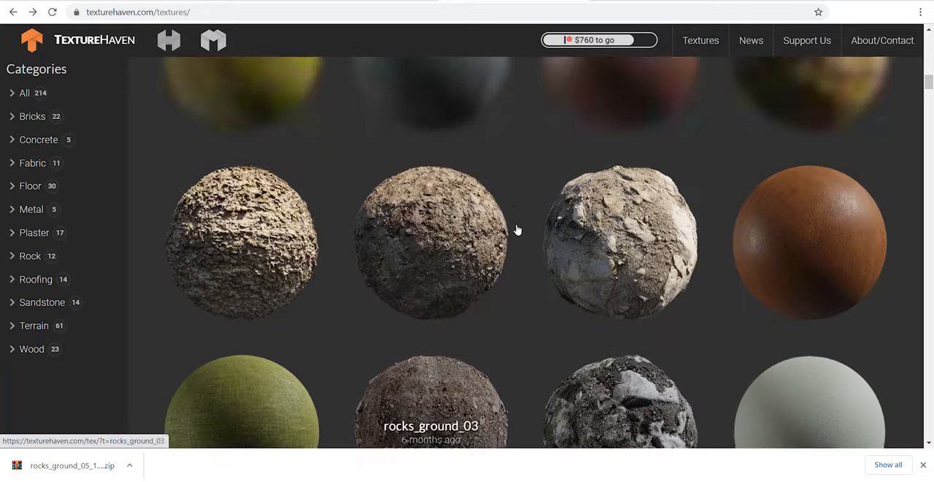
{"action": "scroll", "scroll_direction": "down", "scroll_amount": 3}
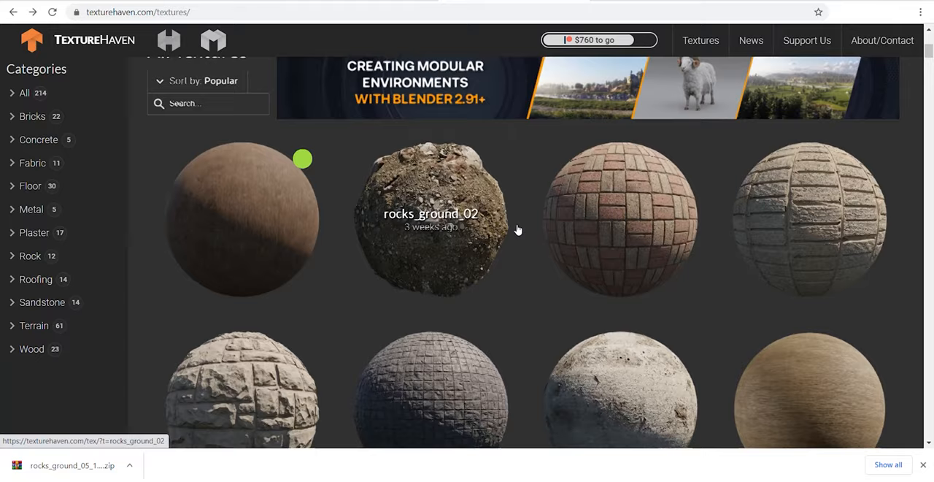
{"action": "scroll", "scroll_direction": "down", "scroll_amount": 3}
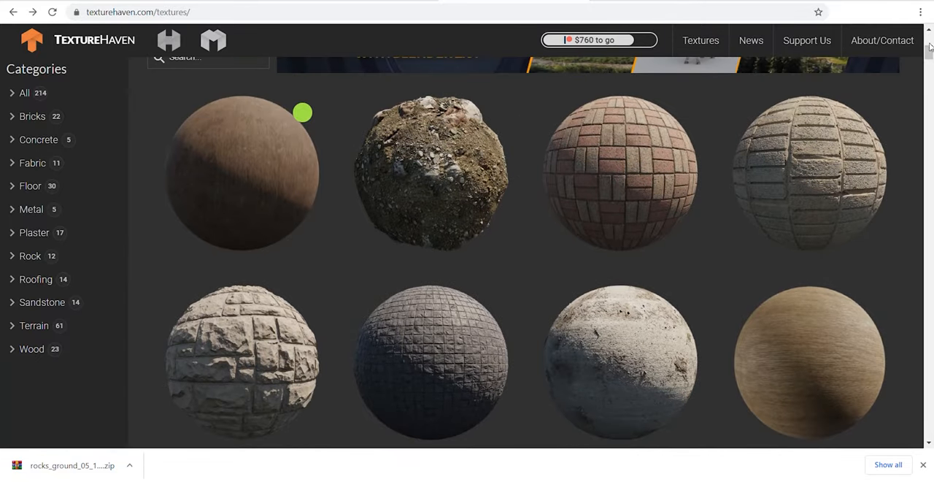